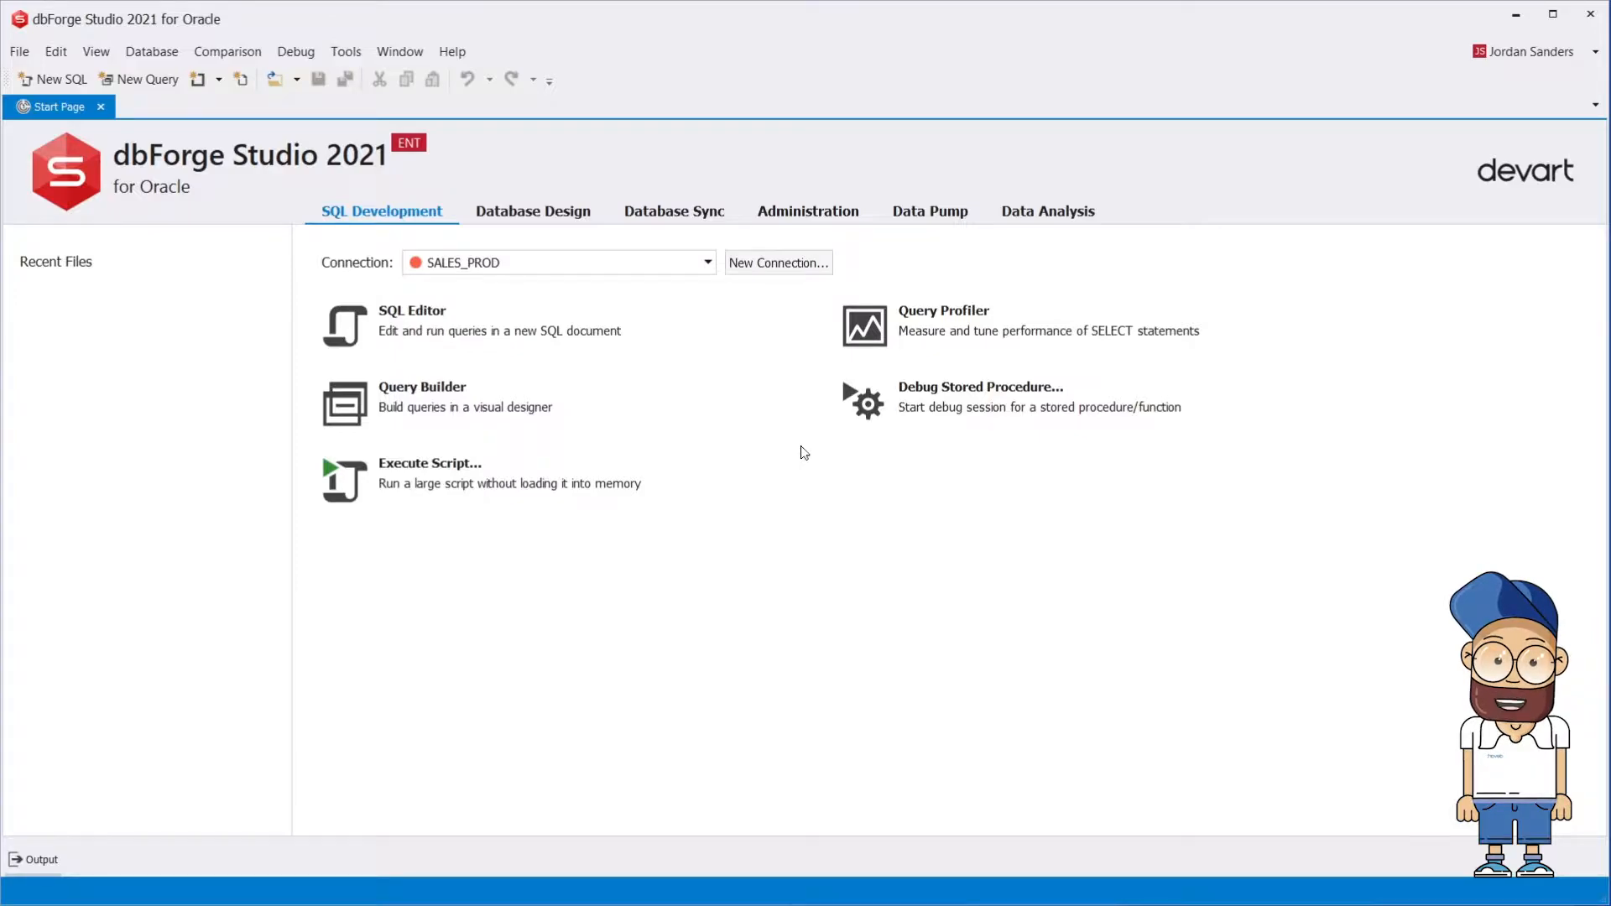
mouse_move(265, 66)
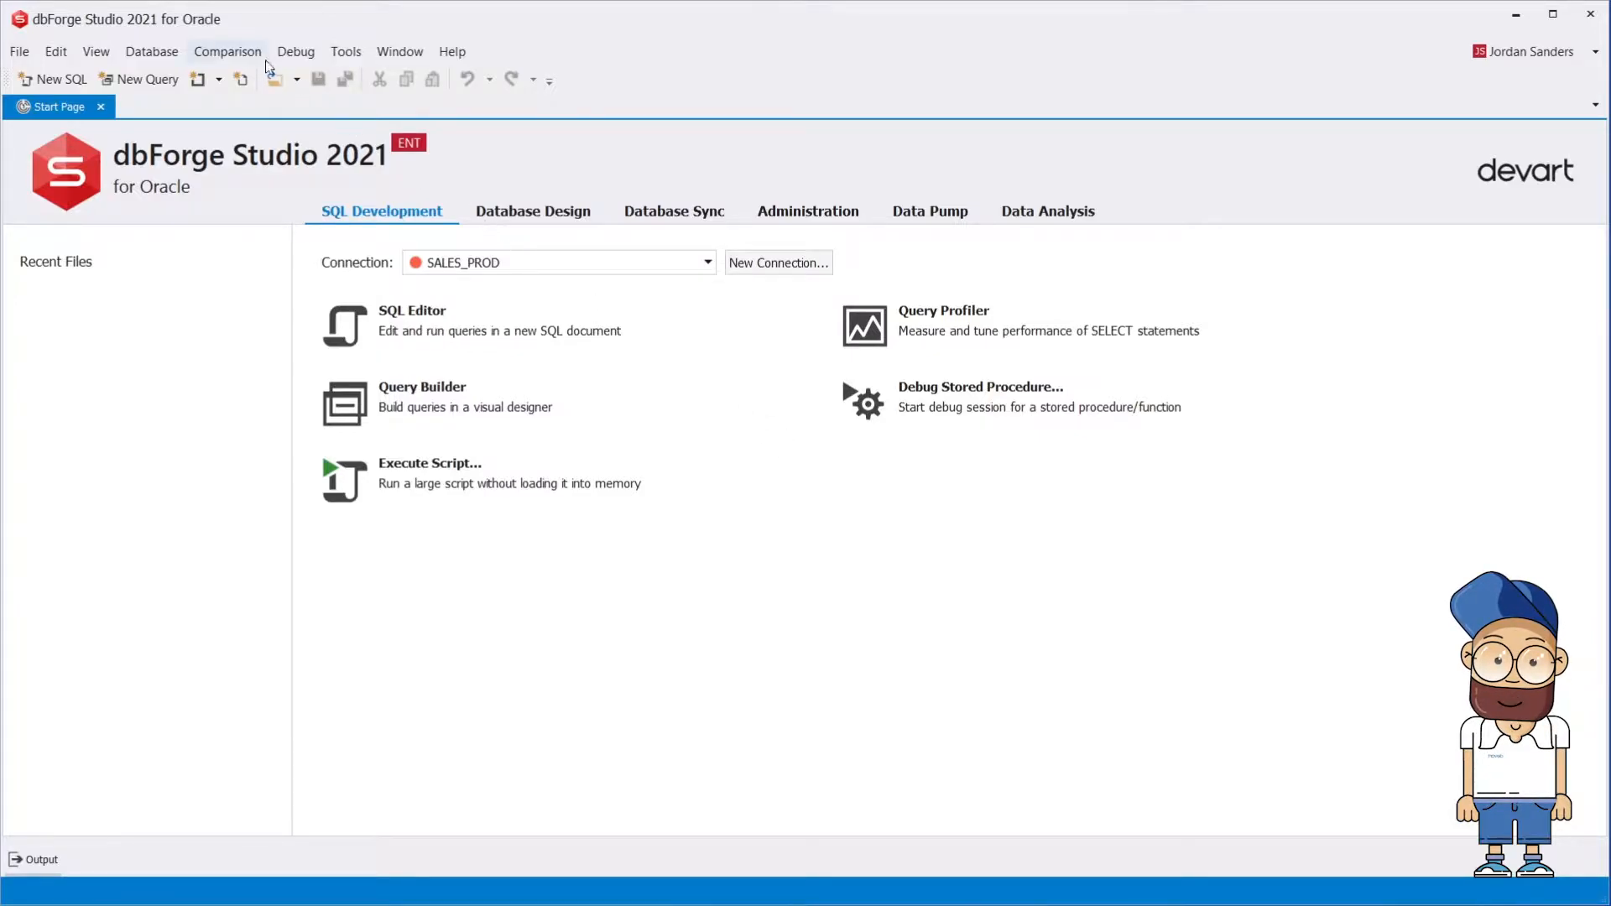
Show the Comparison menu's commands from the start page.
click(226, 52)
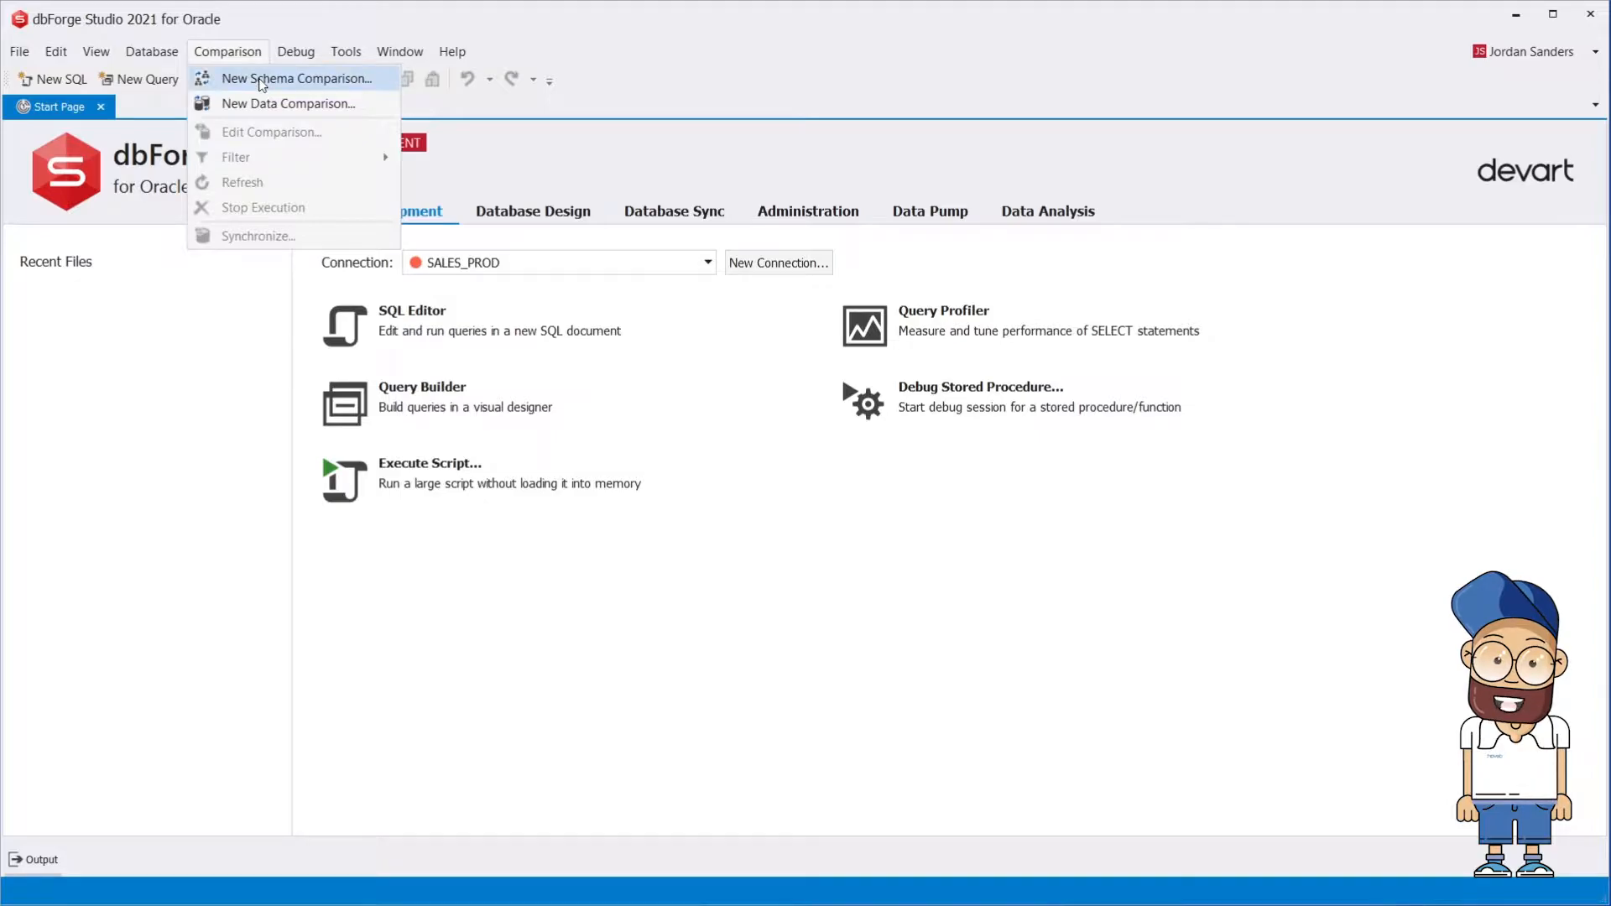
Begin a new schema comparison with SALES_DEV chosen as the source connection.
click(295, 79)
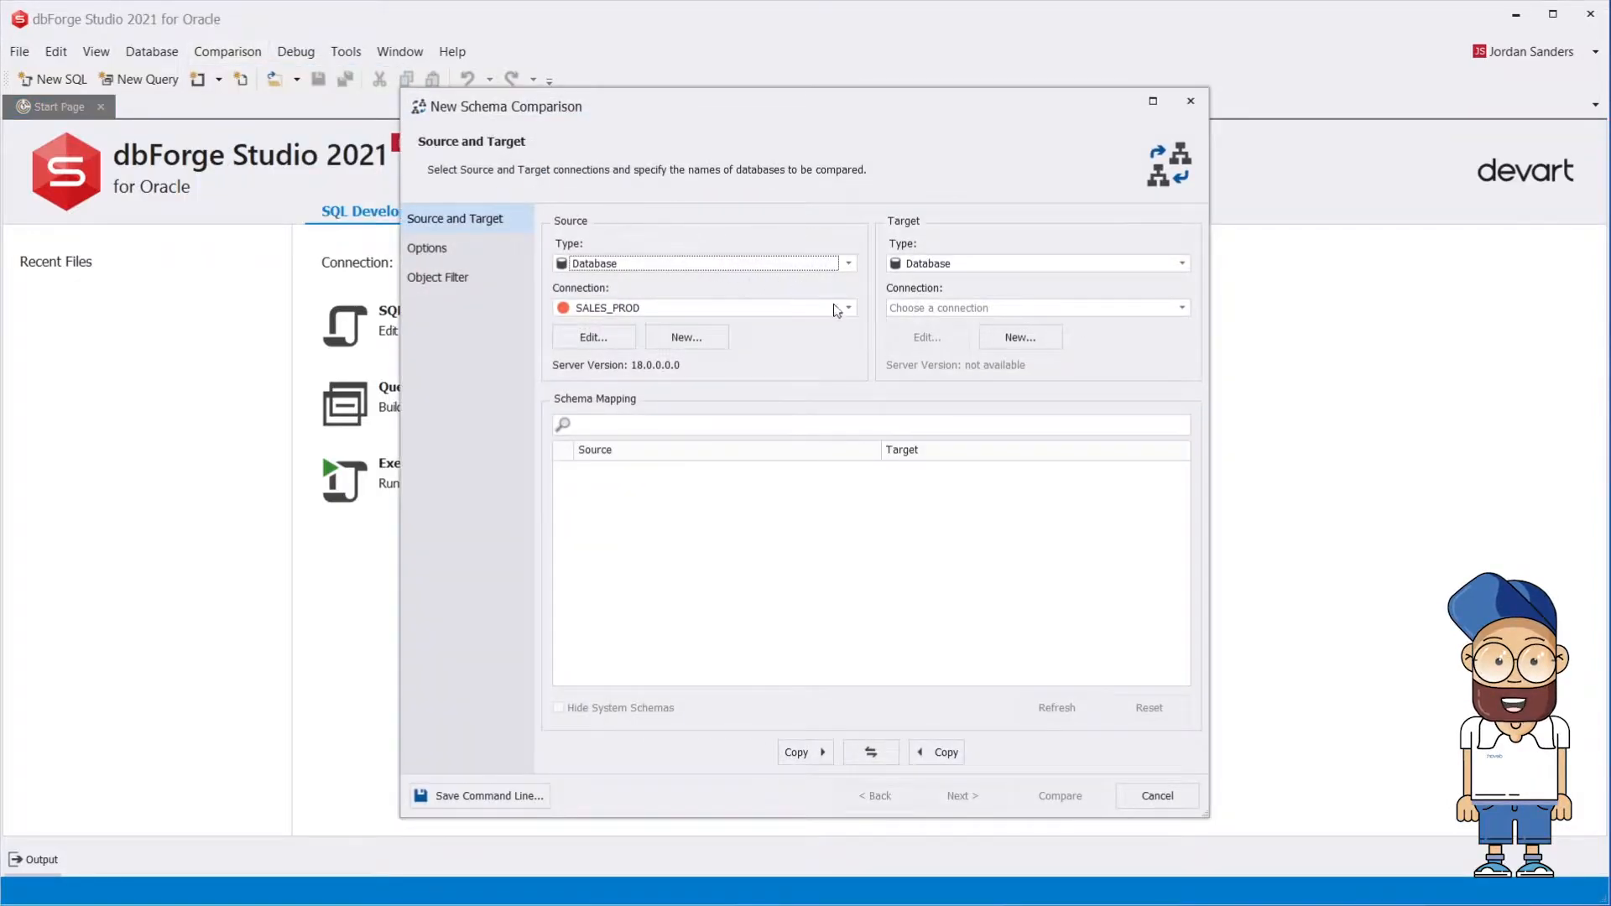
click(845, 307)
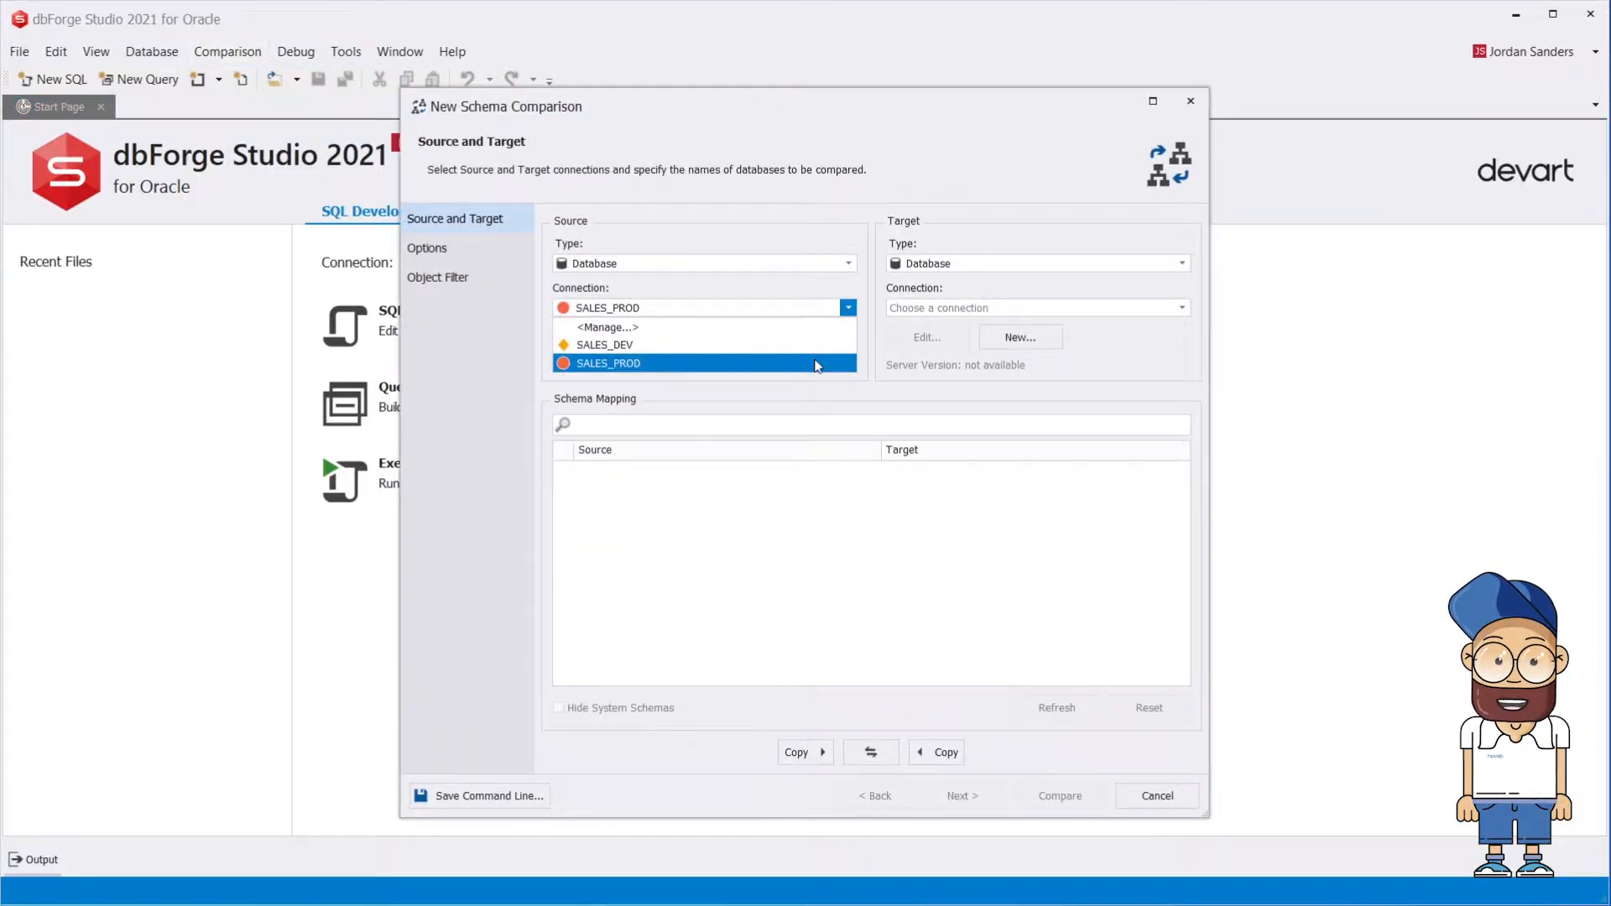
click(606, 344)
text(sales)
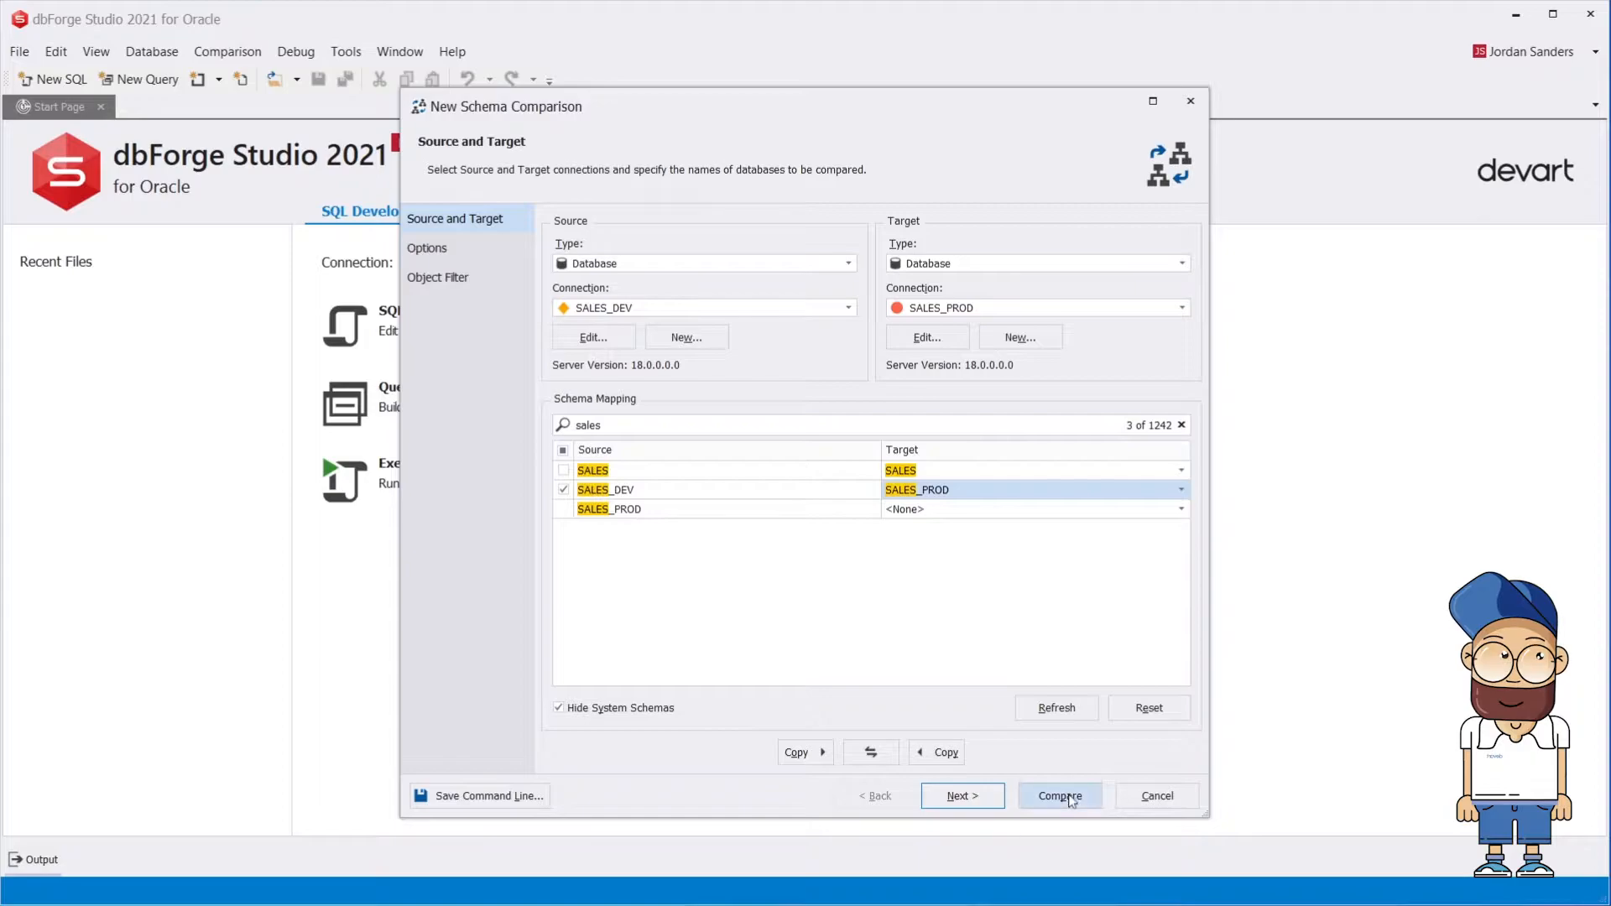
mouse_move(1045, 721)
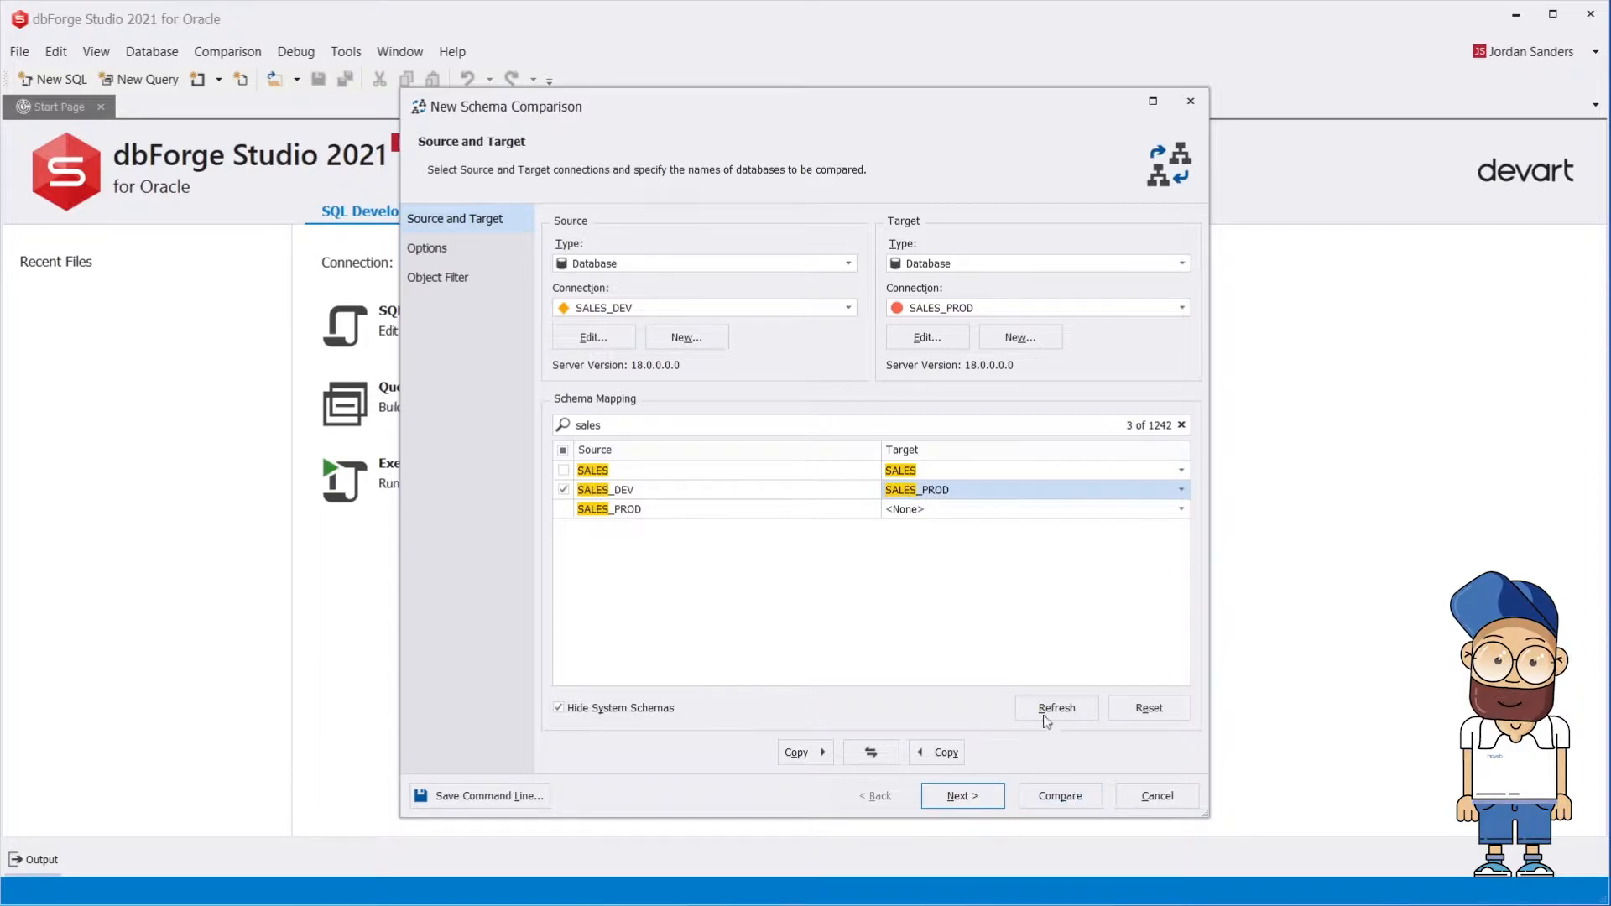
Make the source a Snapshot loaded from D:\SALES_DEV.snap and continue past connections.
click(845, 263)
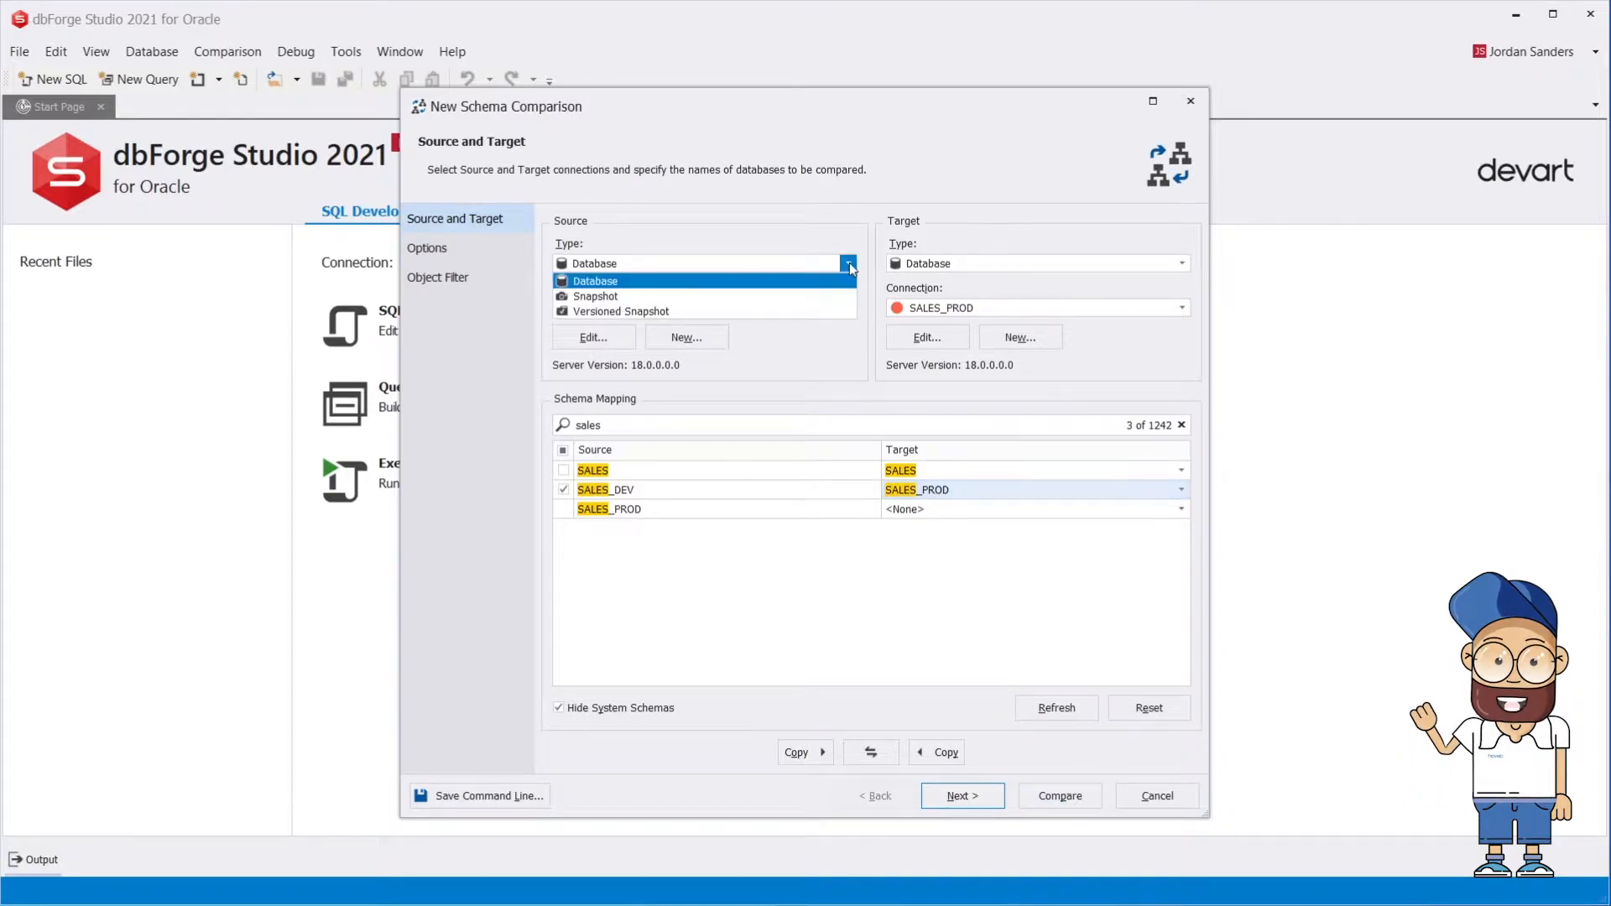
click(594, 296)
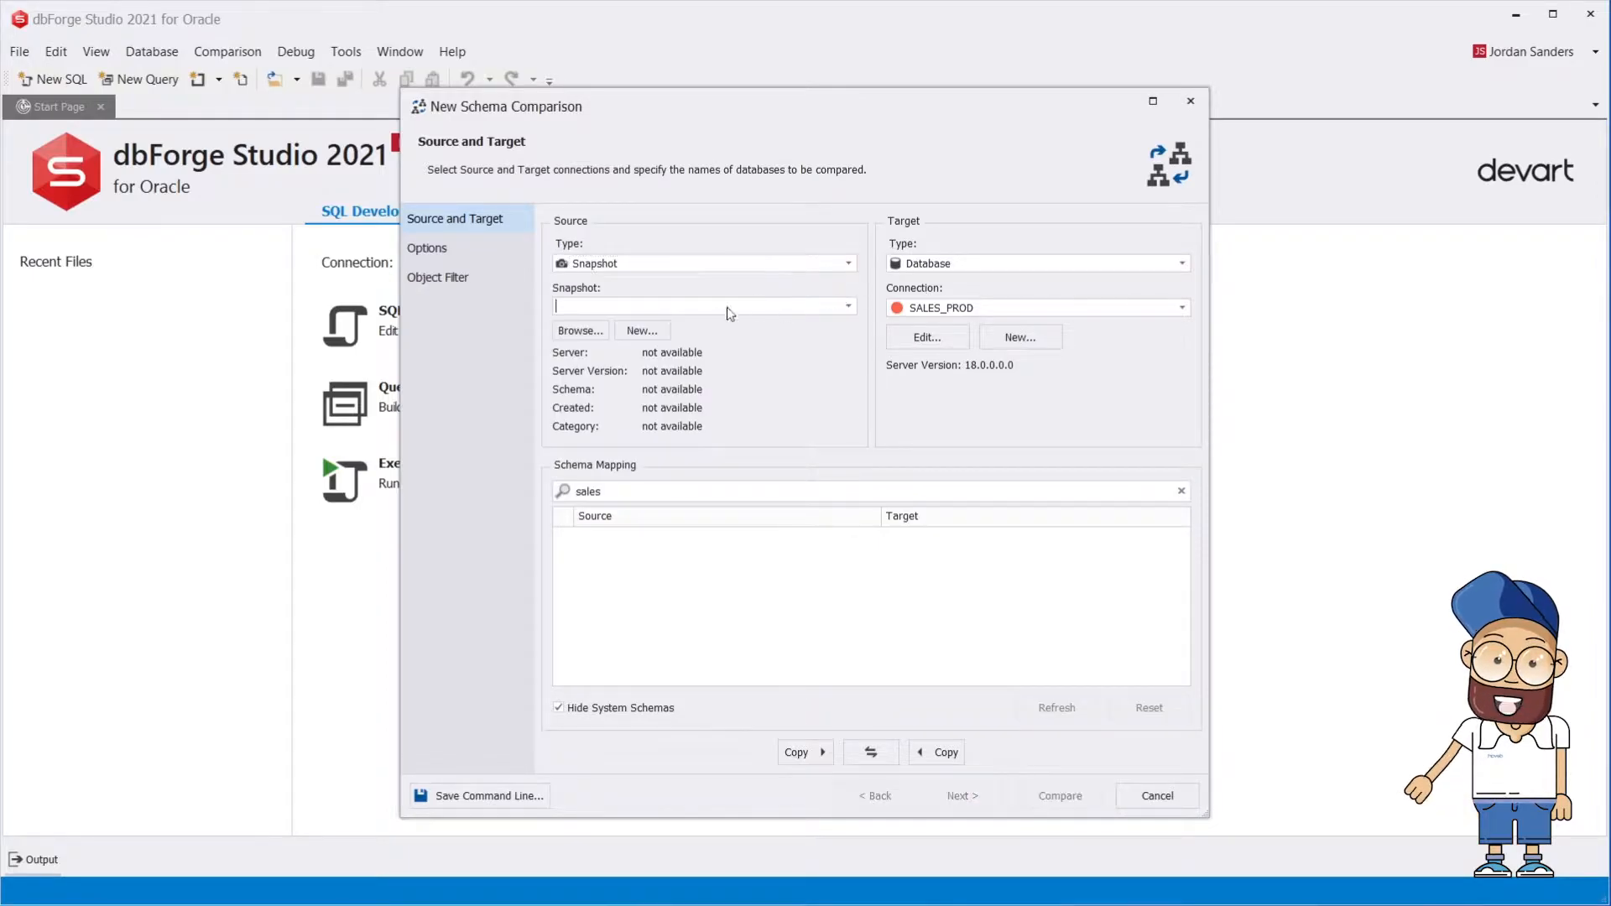
click(579, 331)
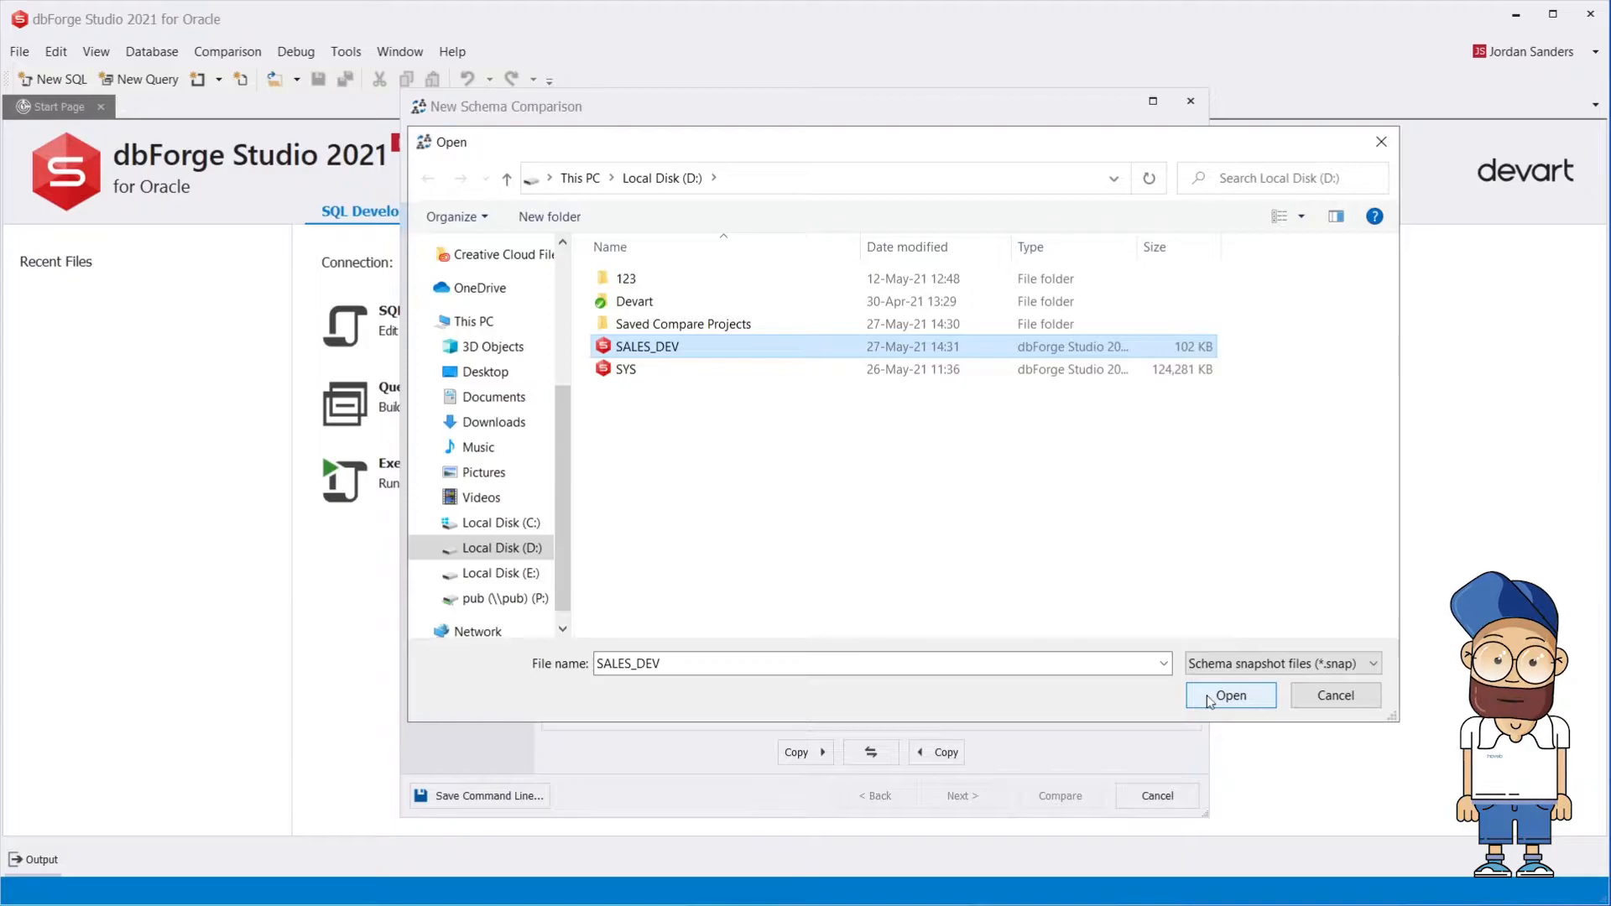
click(1229, 694)
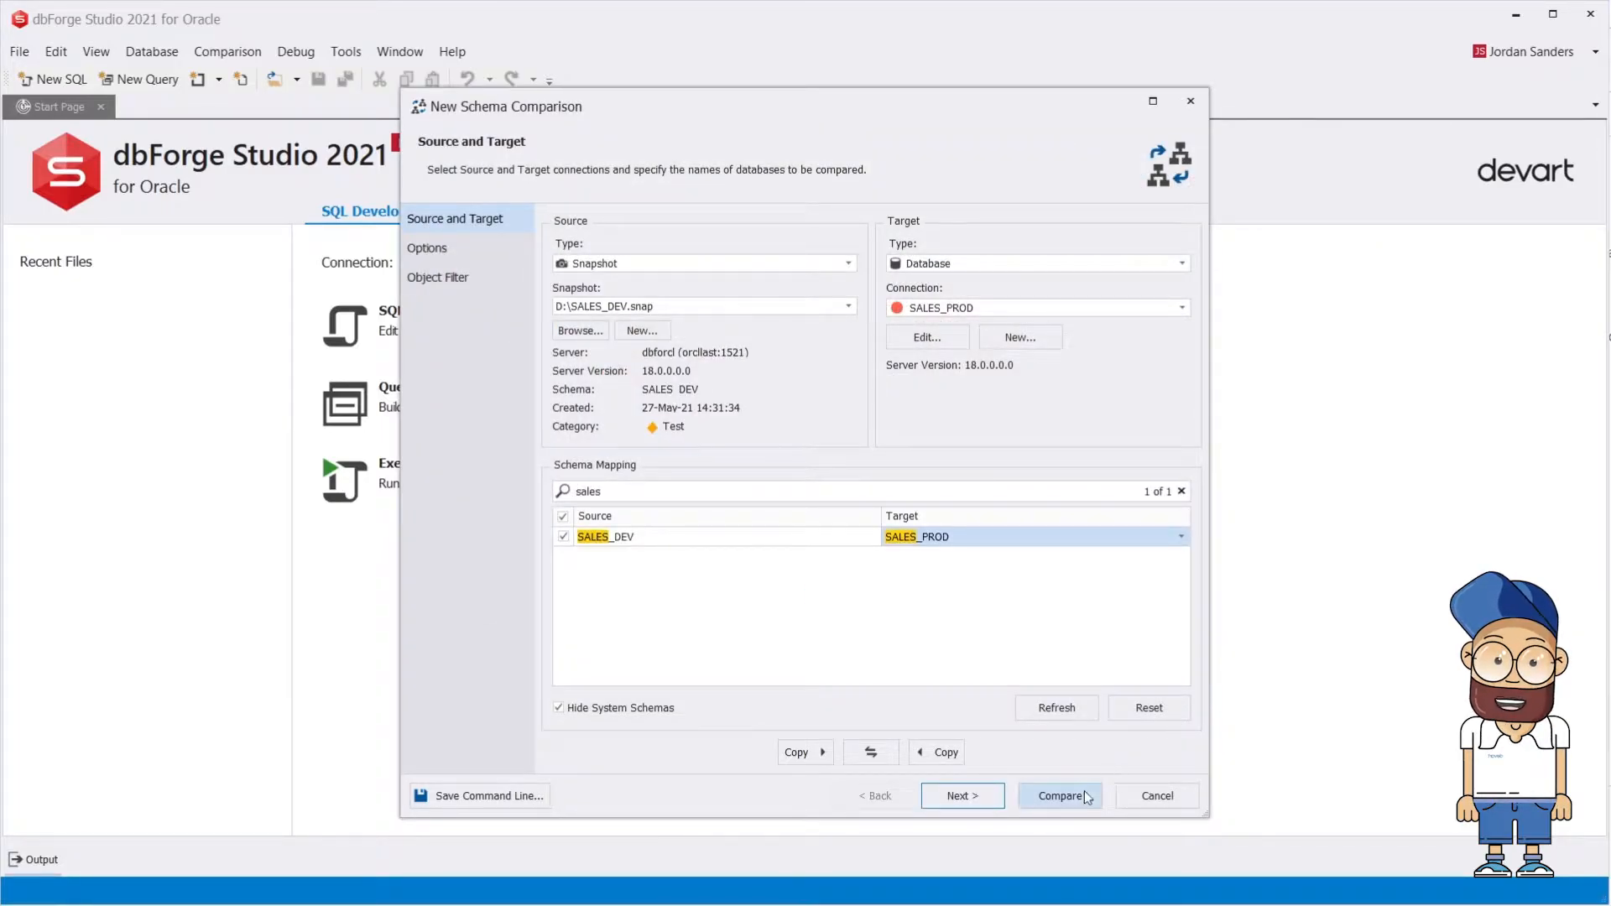
mouse_move(1027, 765)
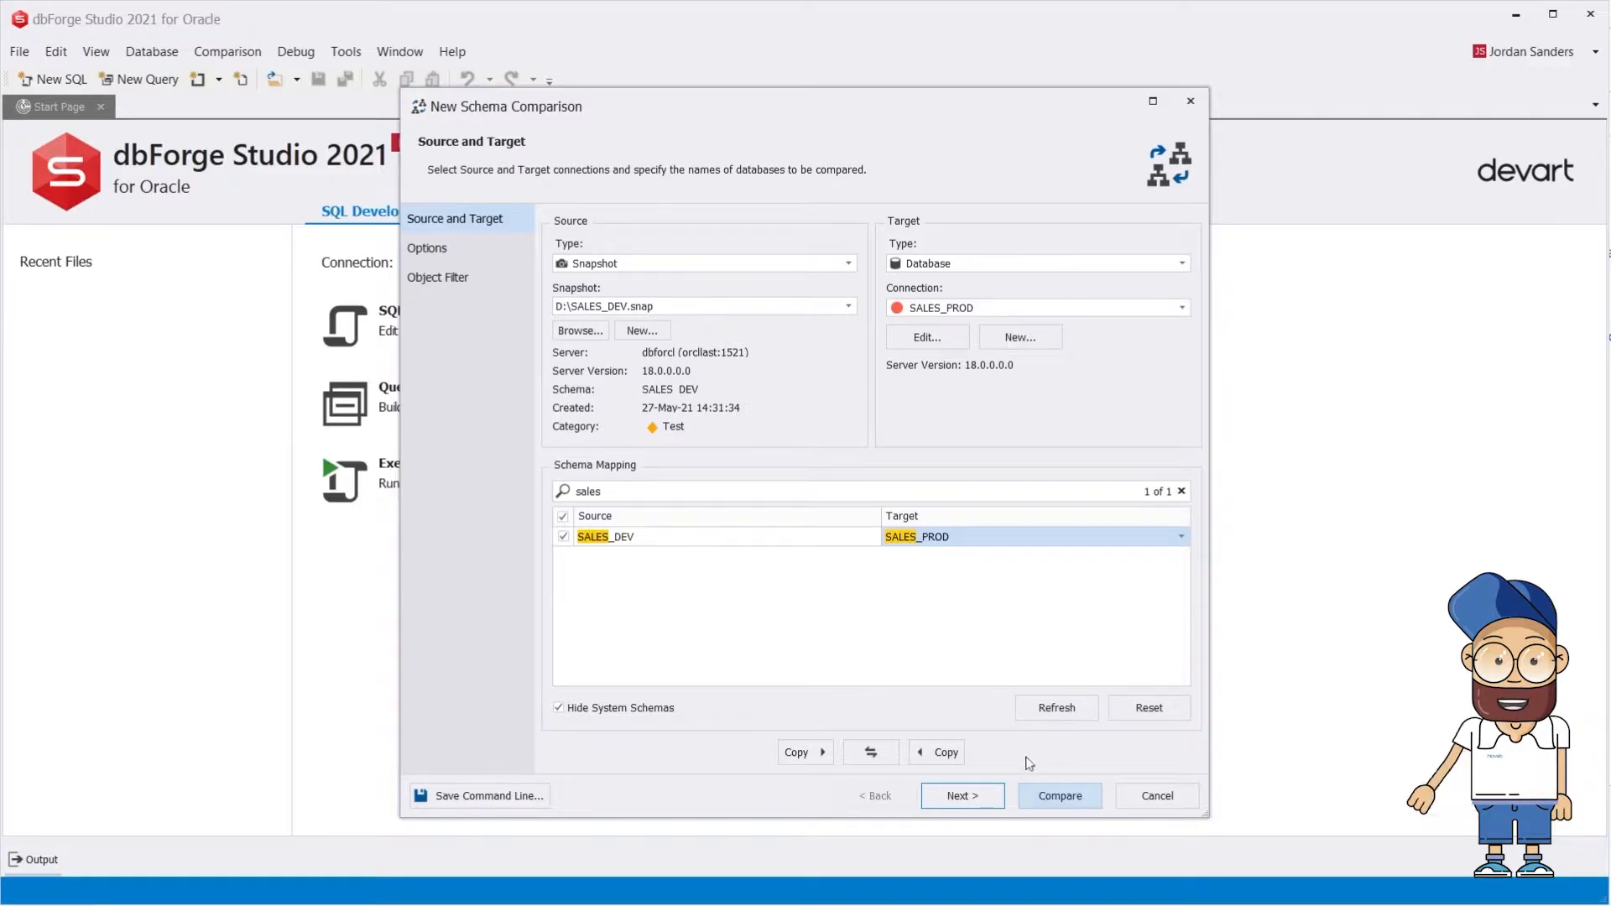
click(960, 796)
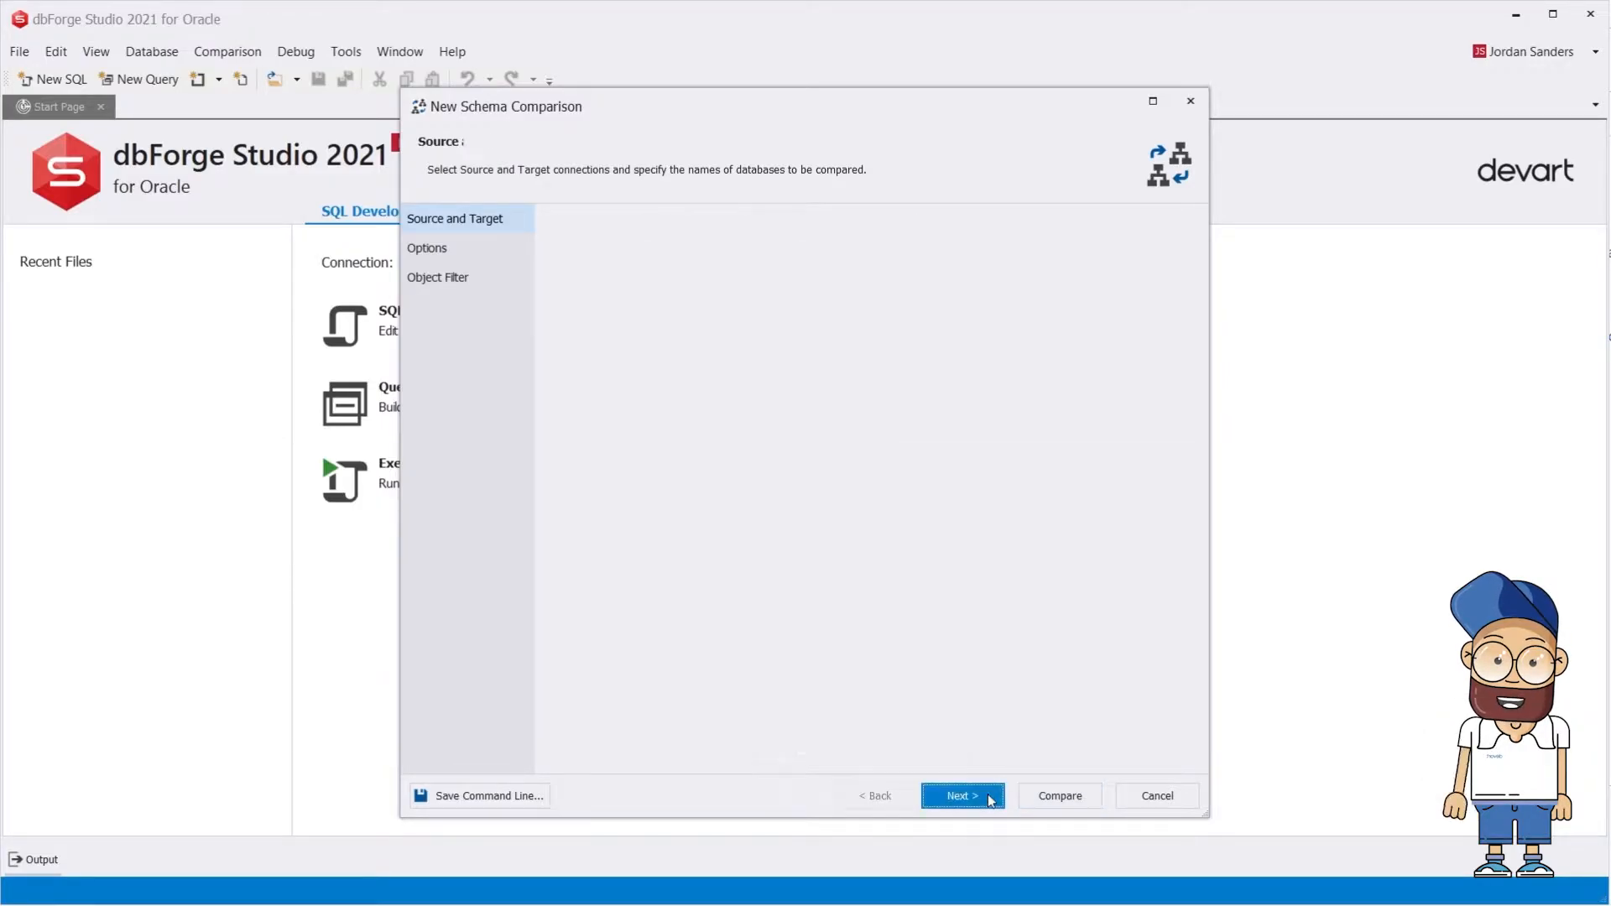
Enable Ignore collations in the options and move on to the Object Filter page.
click(960, 796)
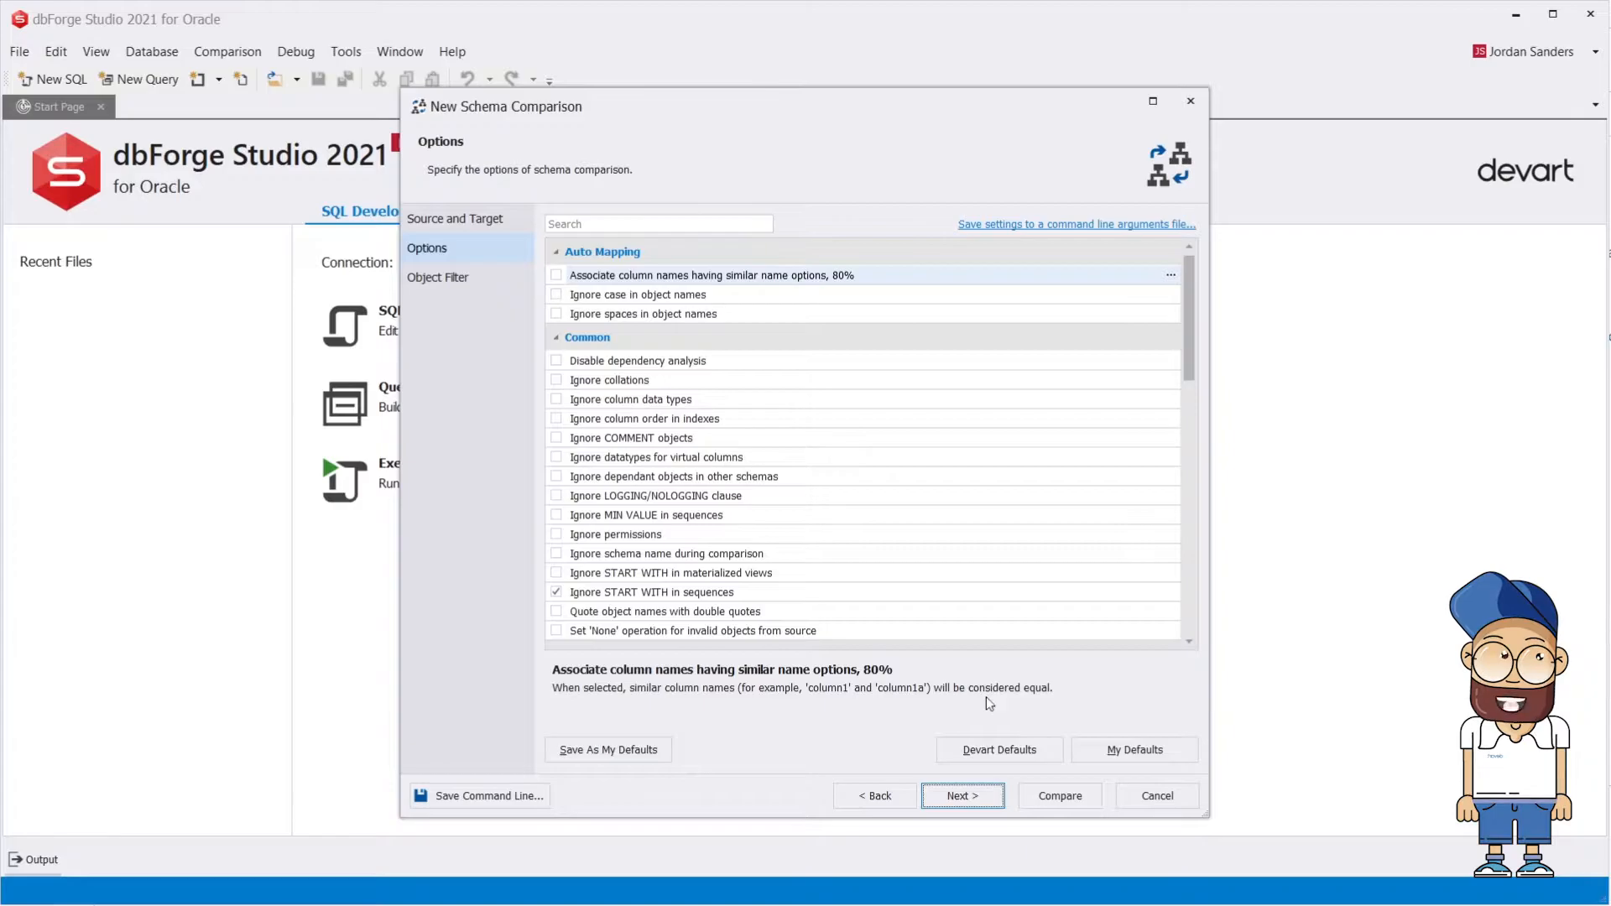
mouse_move(802, 565)
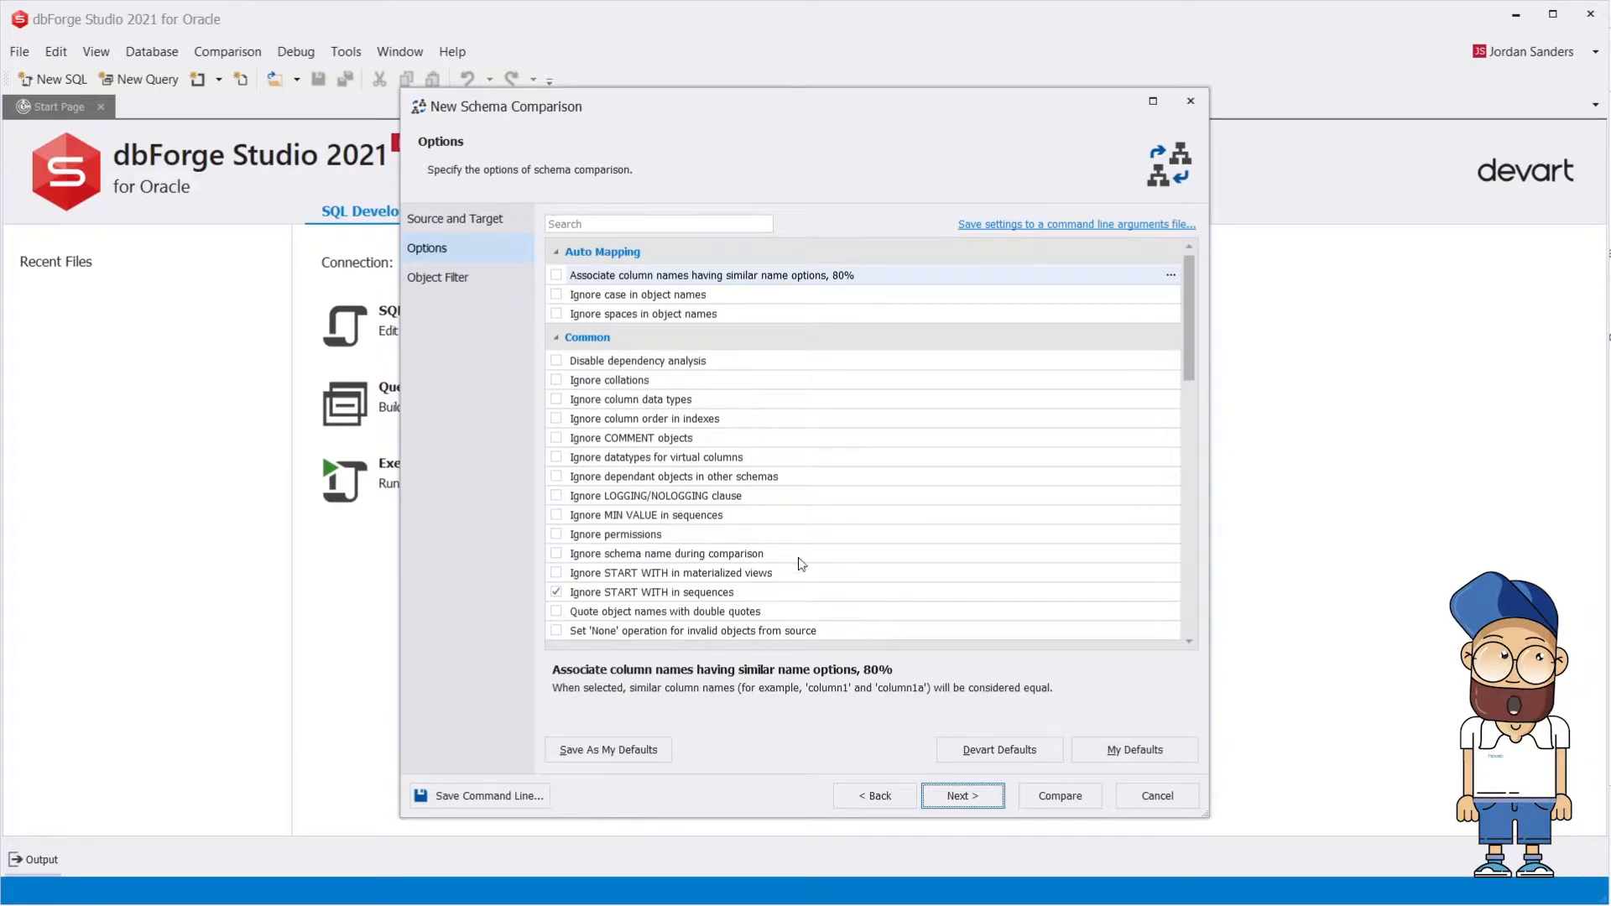
click(557, 379)
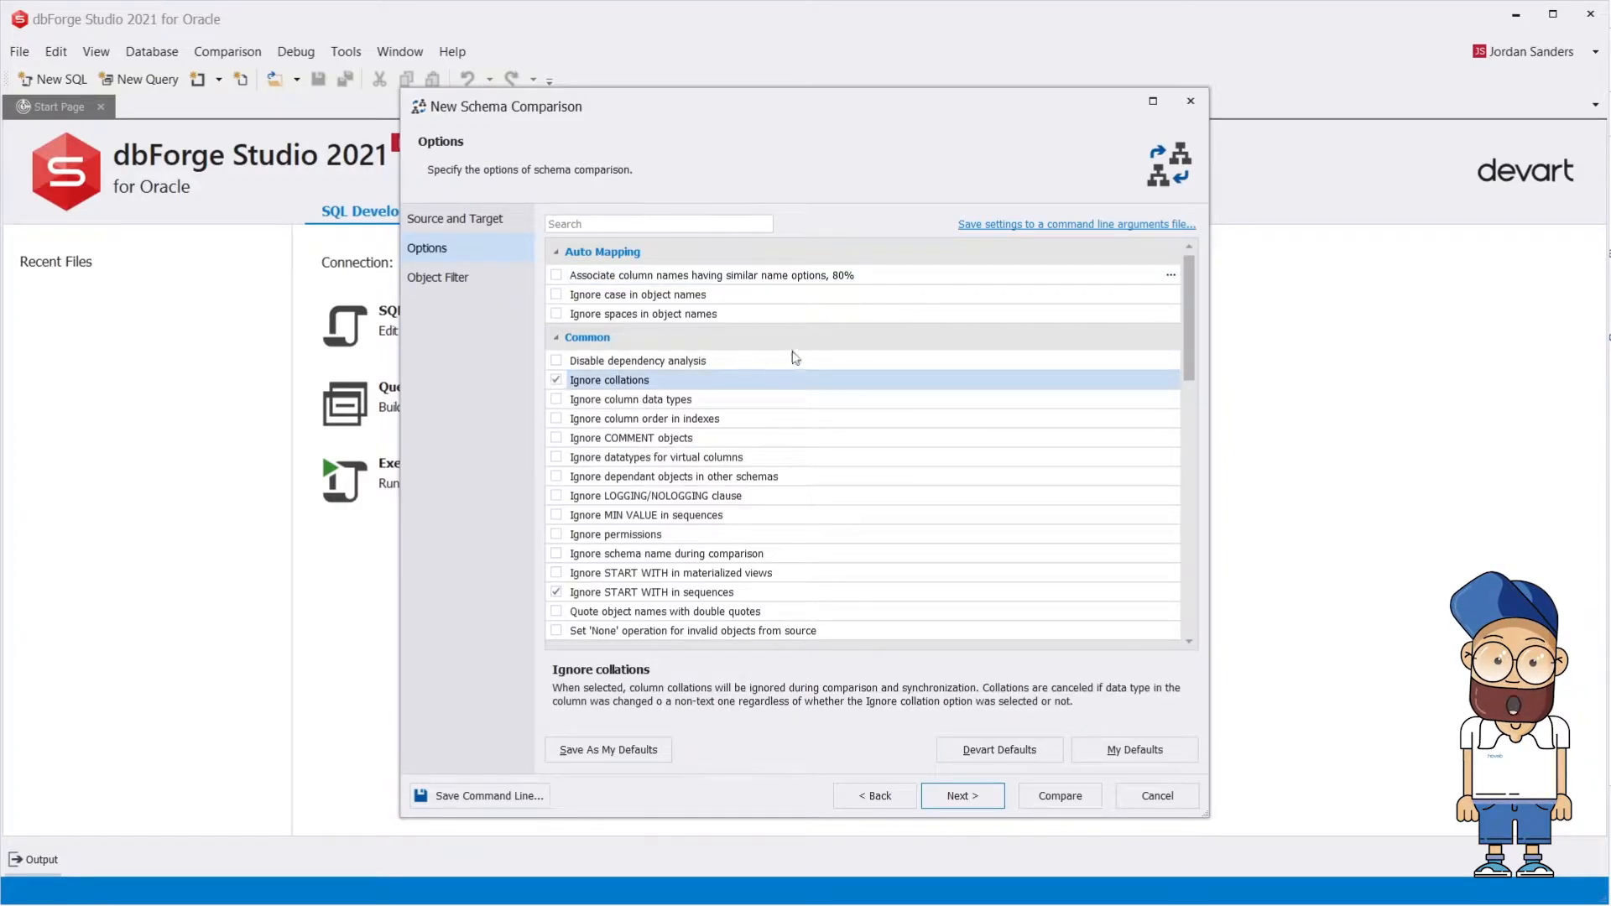
scroll(down, 3)
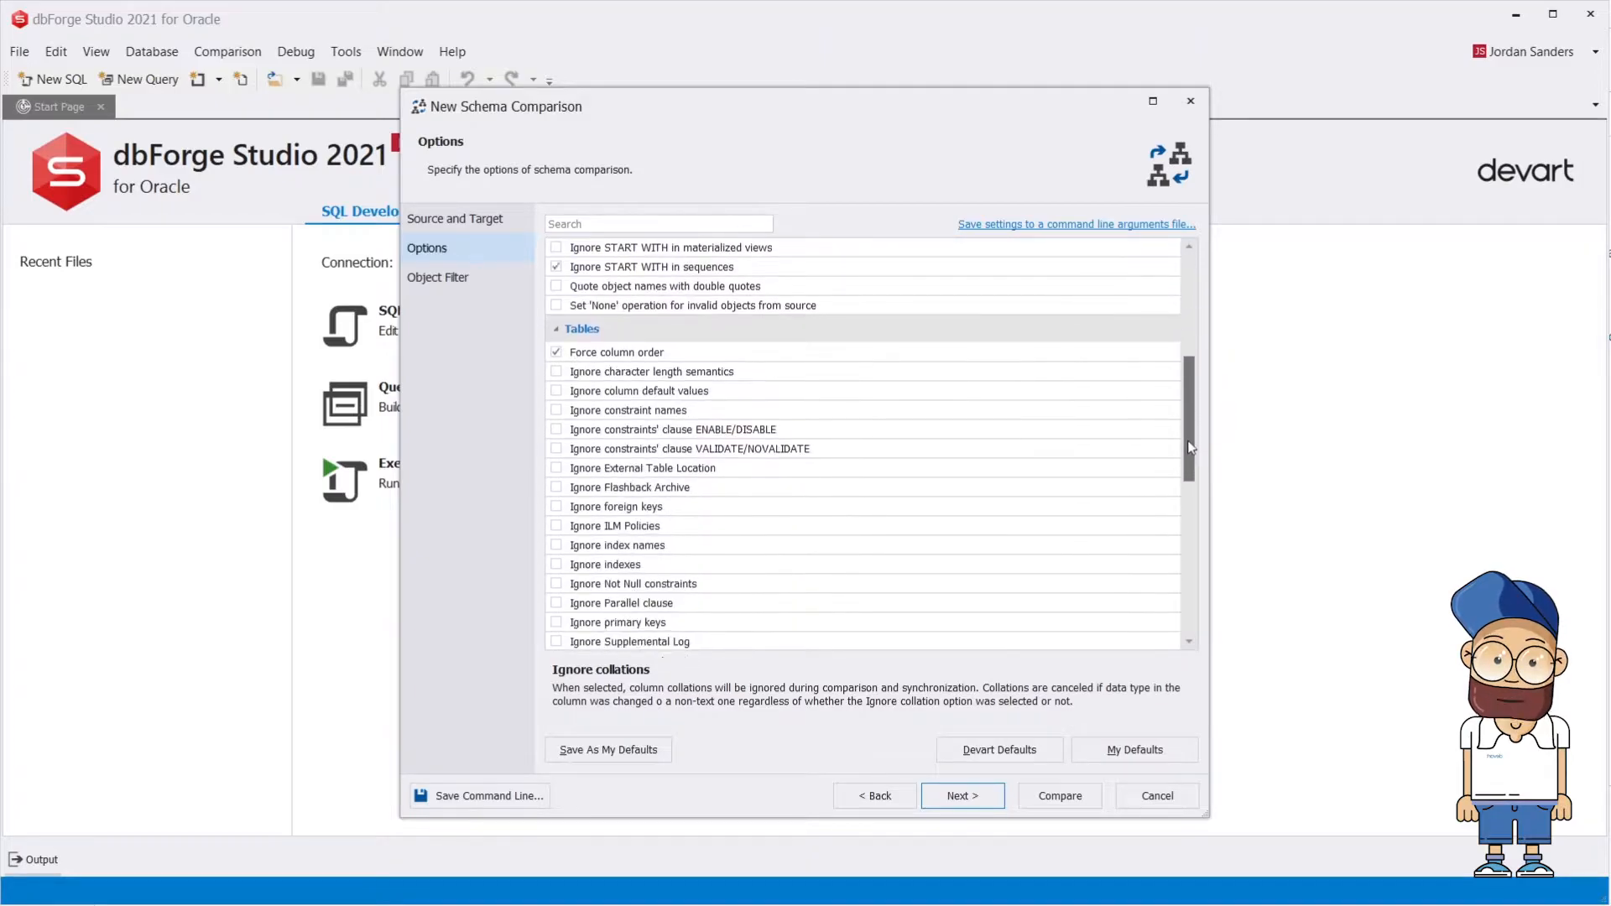
scroll(down, 3)
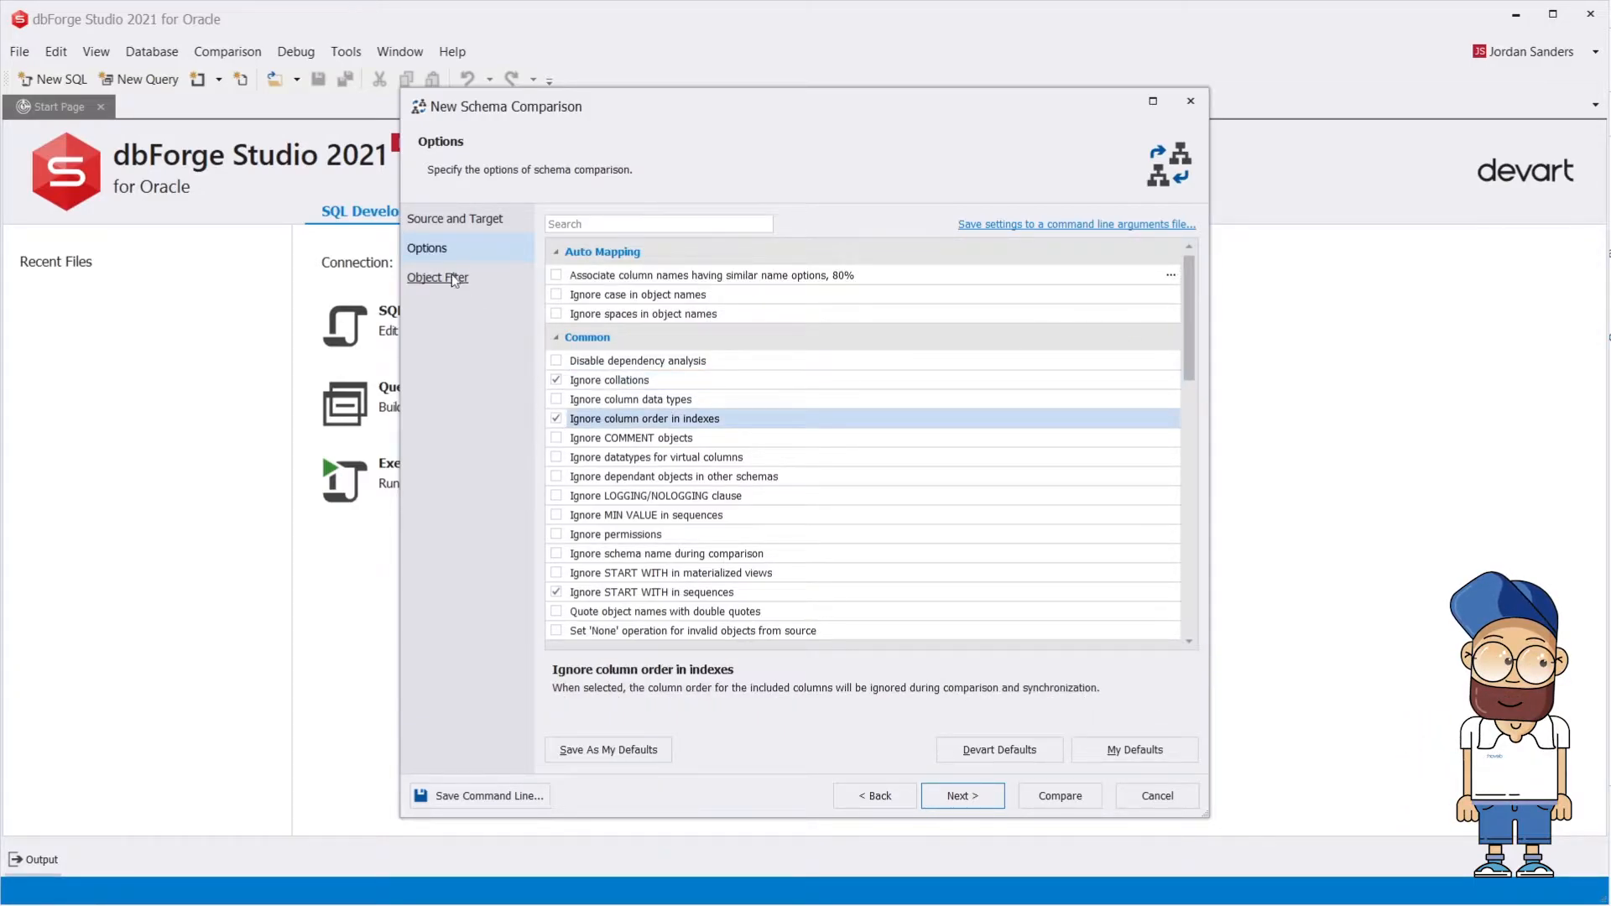
click(438, 277)
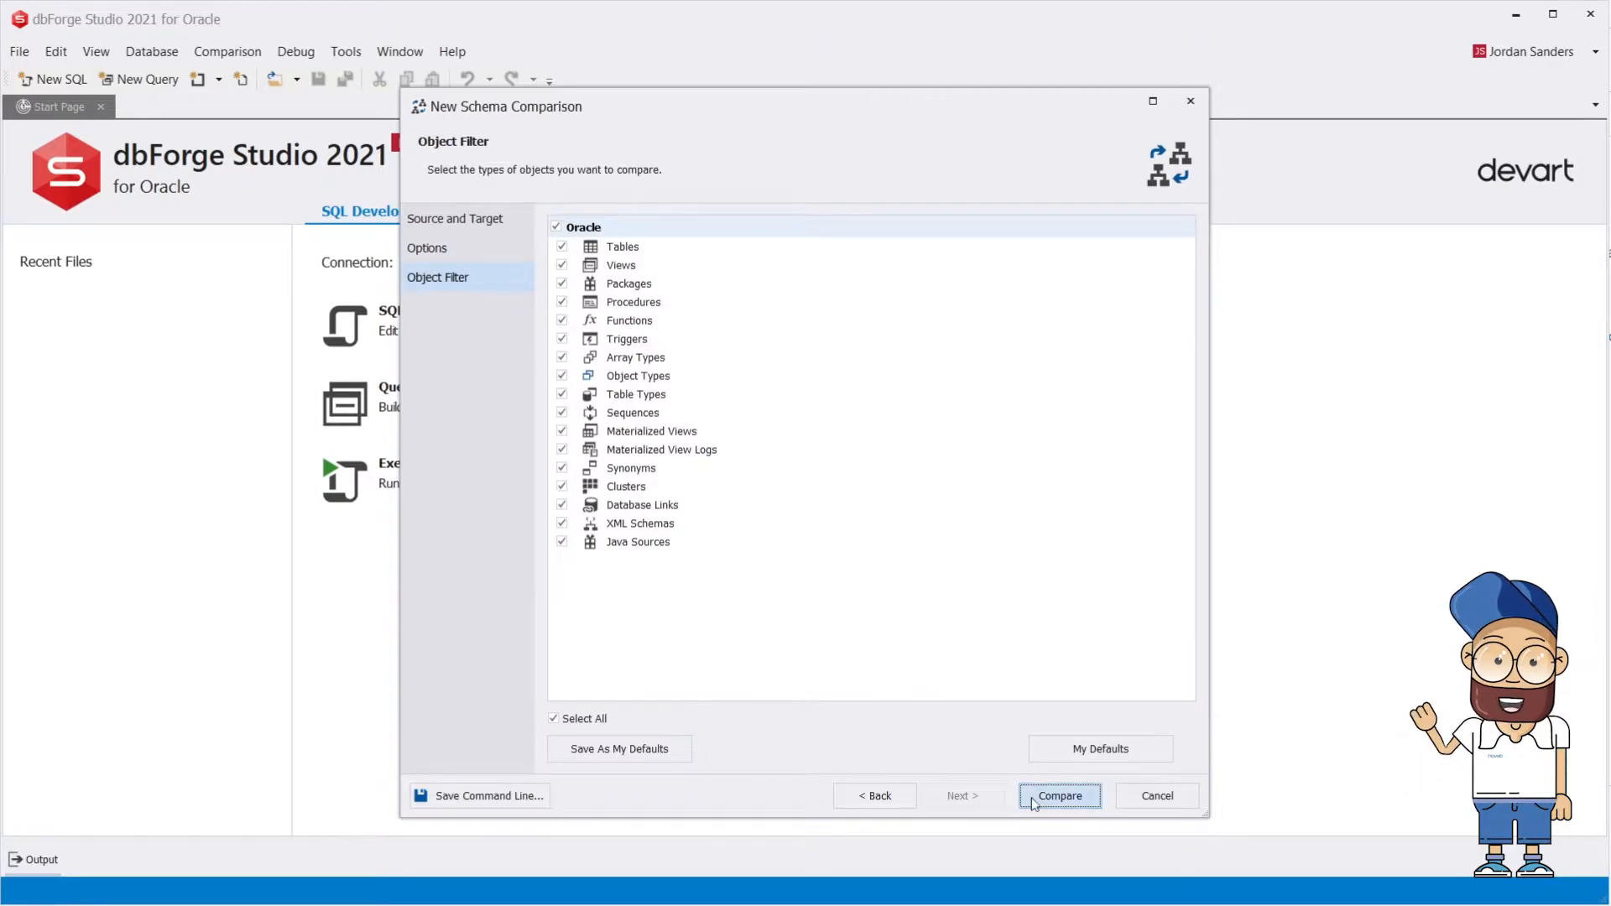
Run the snapshot vs SALES_PROD comparison and start synchronizing objects to the target.
click(1058, 796)
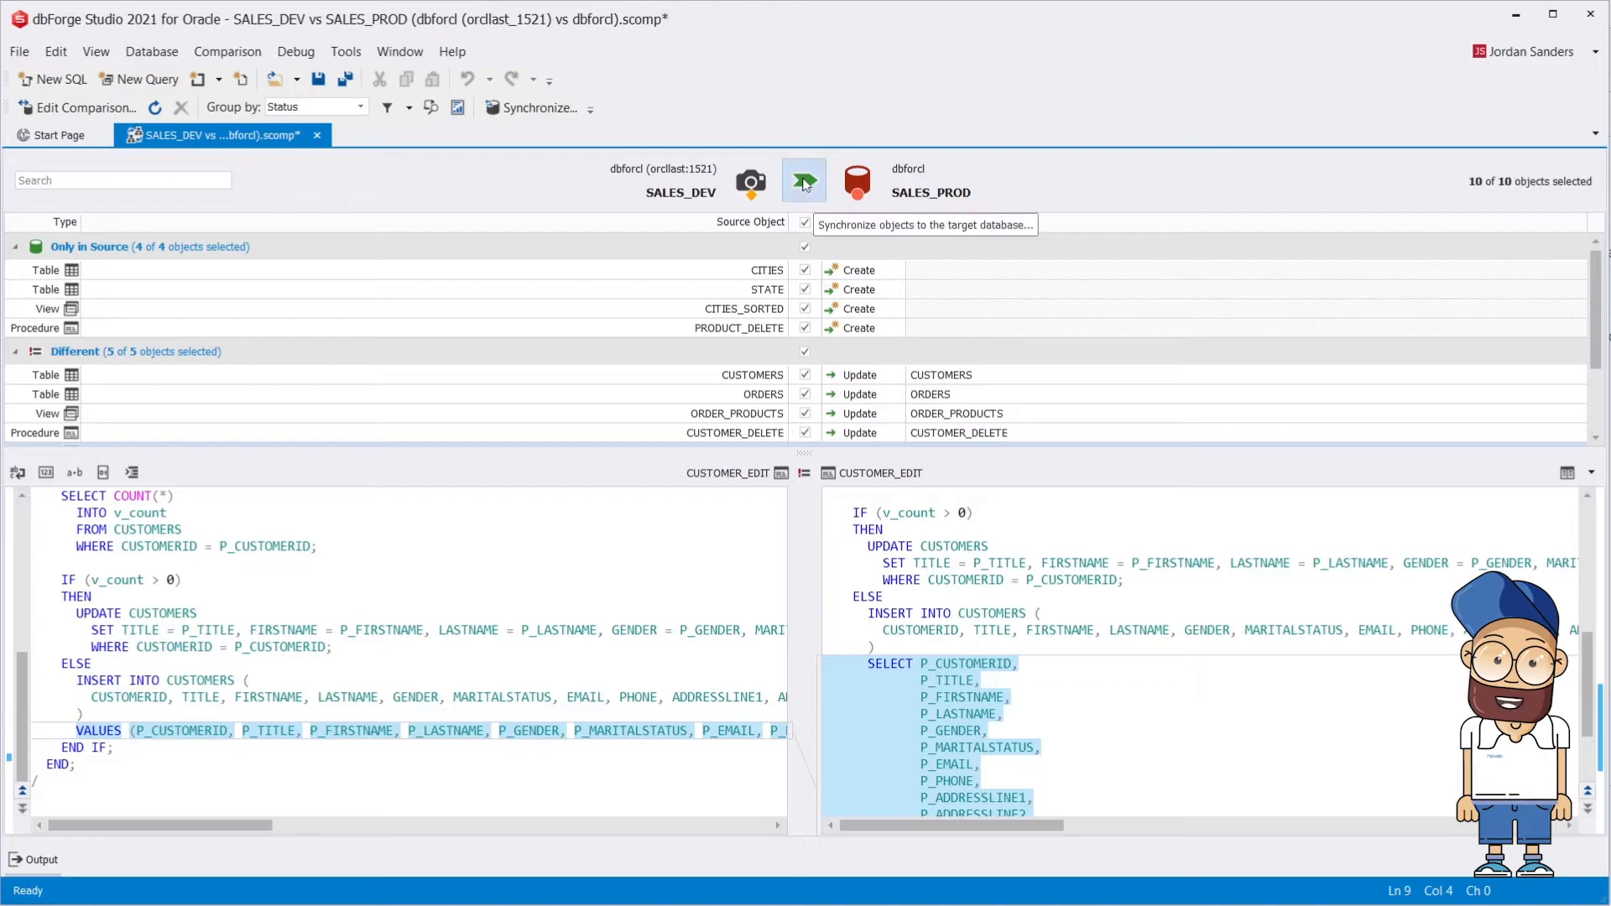
click(804, 181)
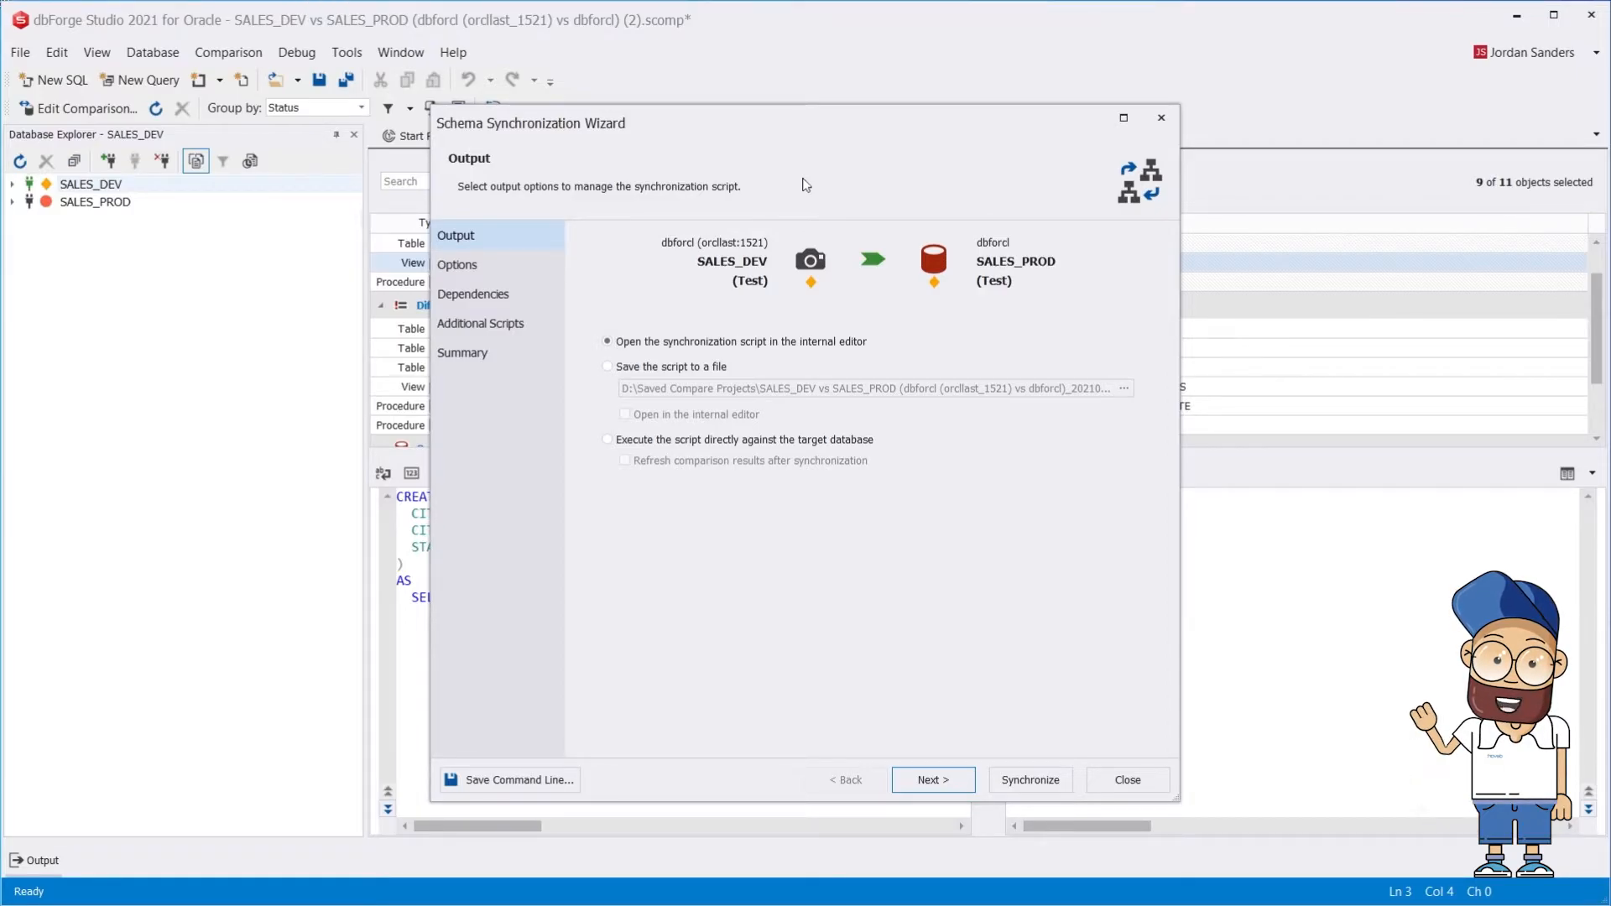
mouse_move(607, 342)
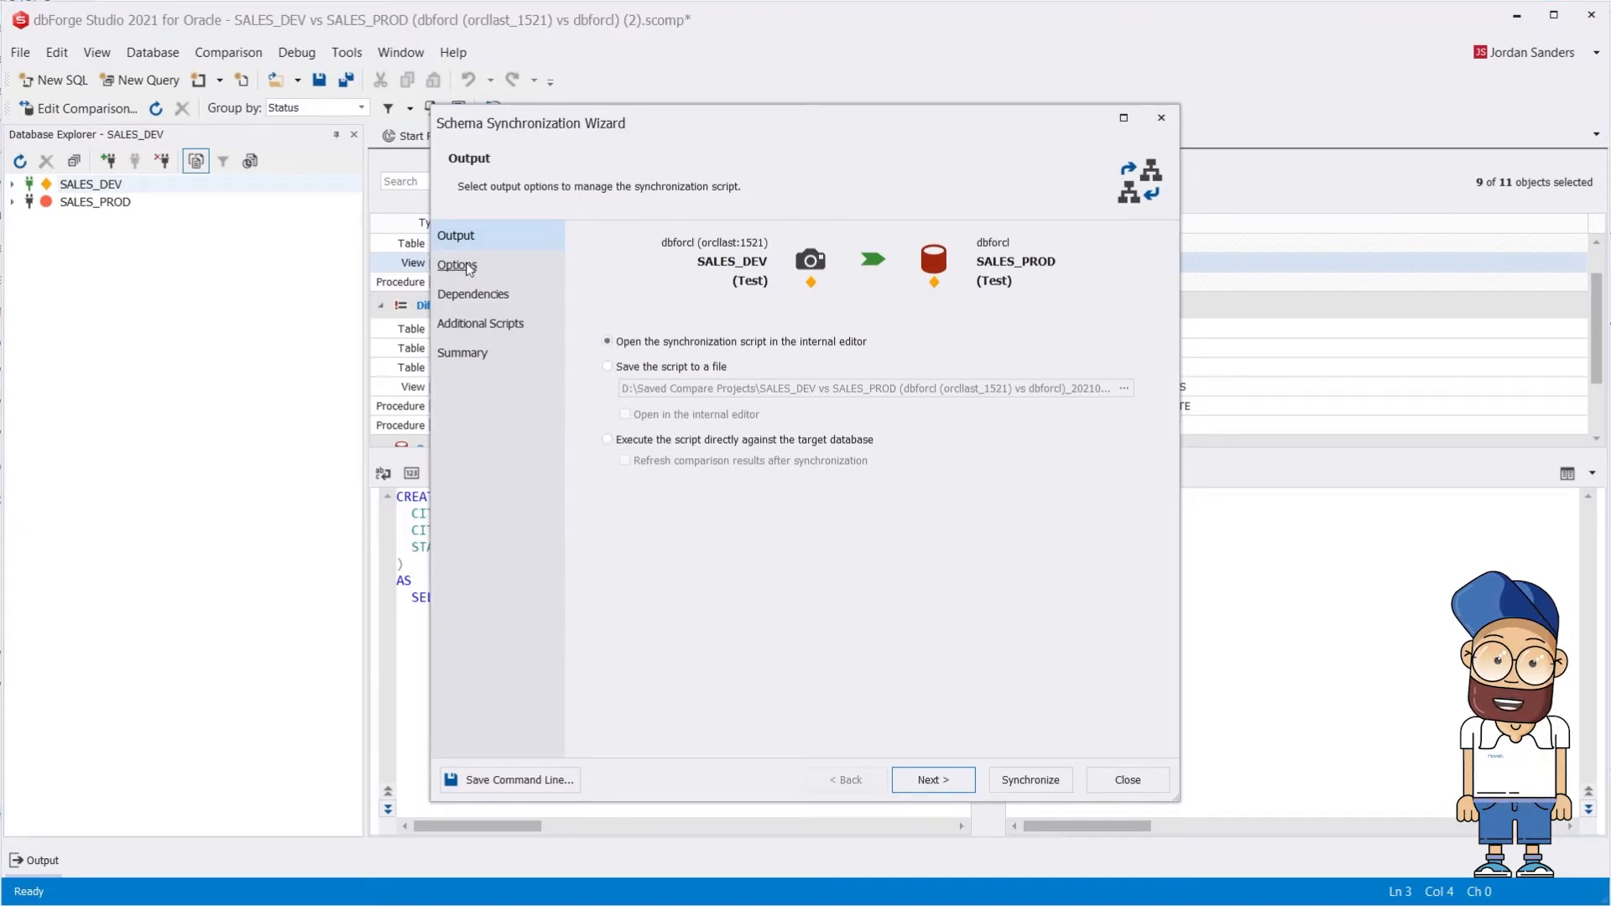
Advance the synchronization wizard to its Options page, keeping the internal-editor script output.
click(456, 265)
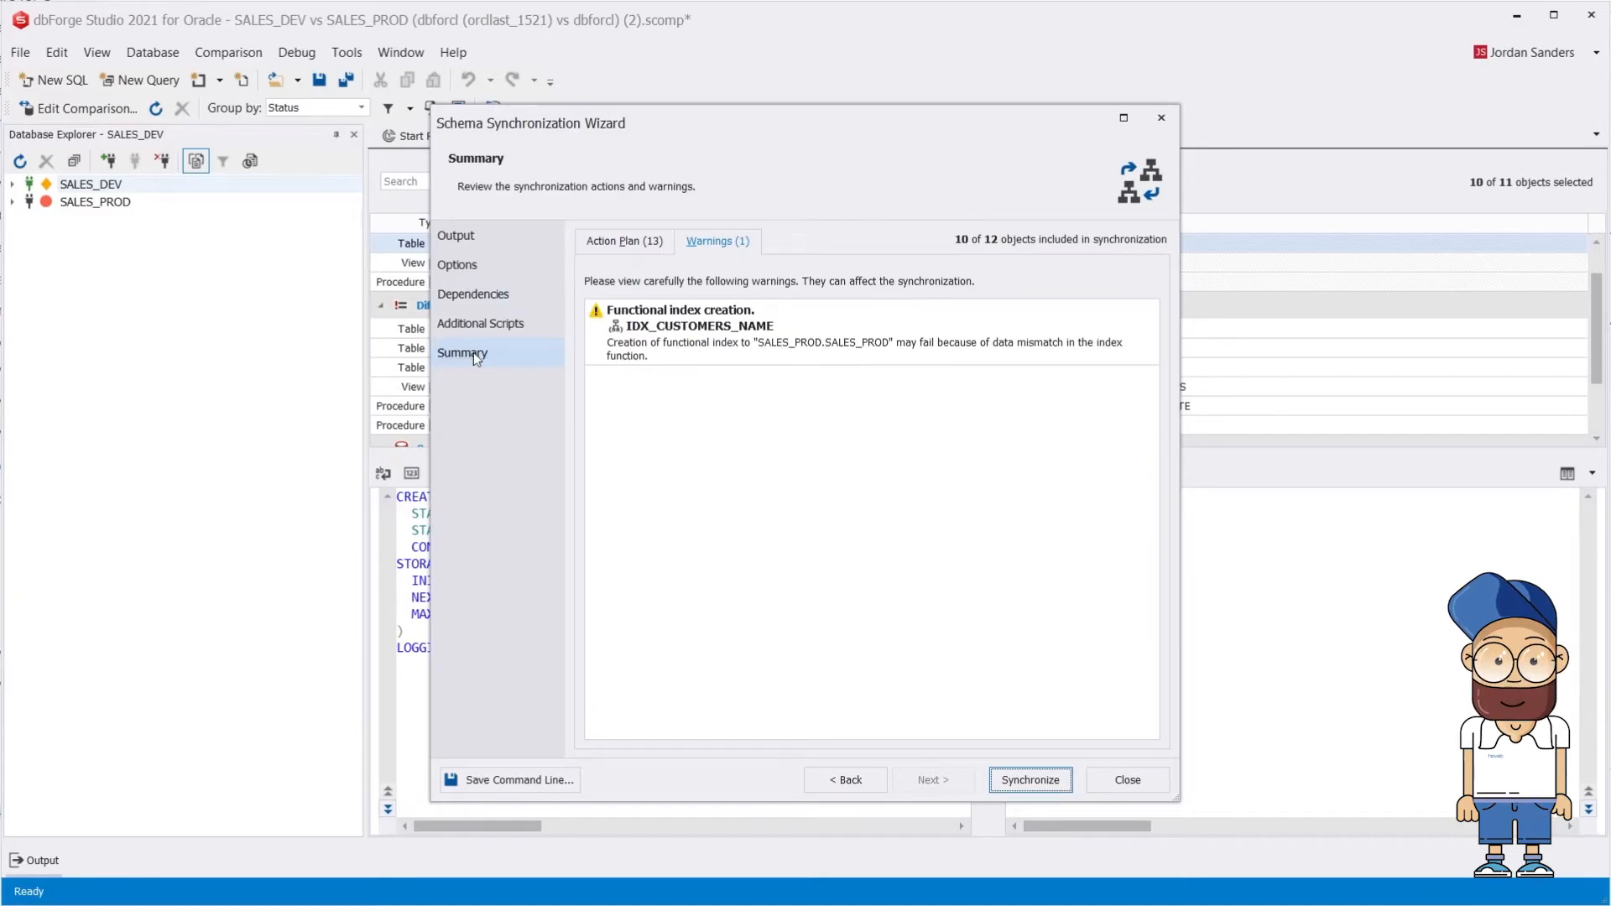
Expand the Action Plan groups for review, then generate the synchronization script.
click(617, 240)
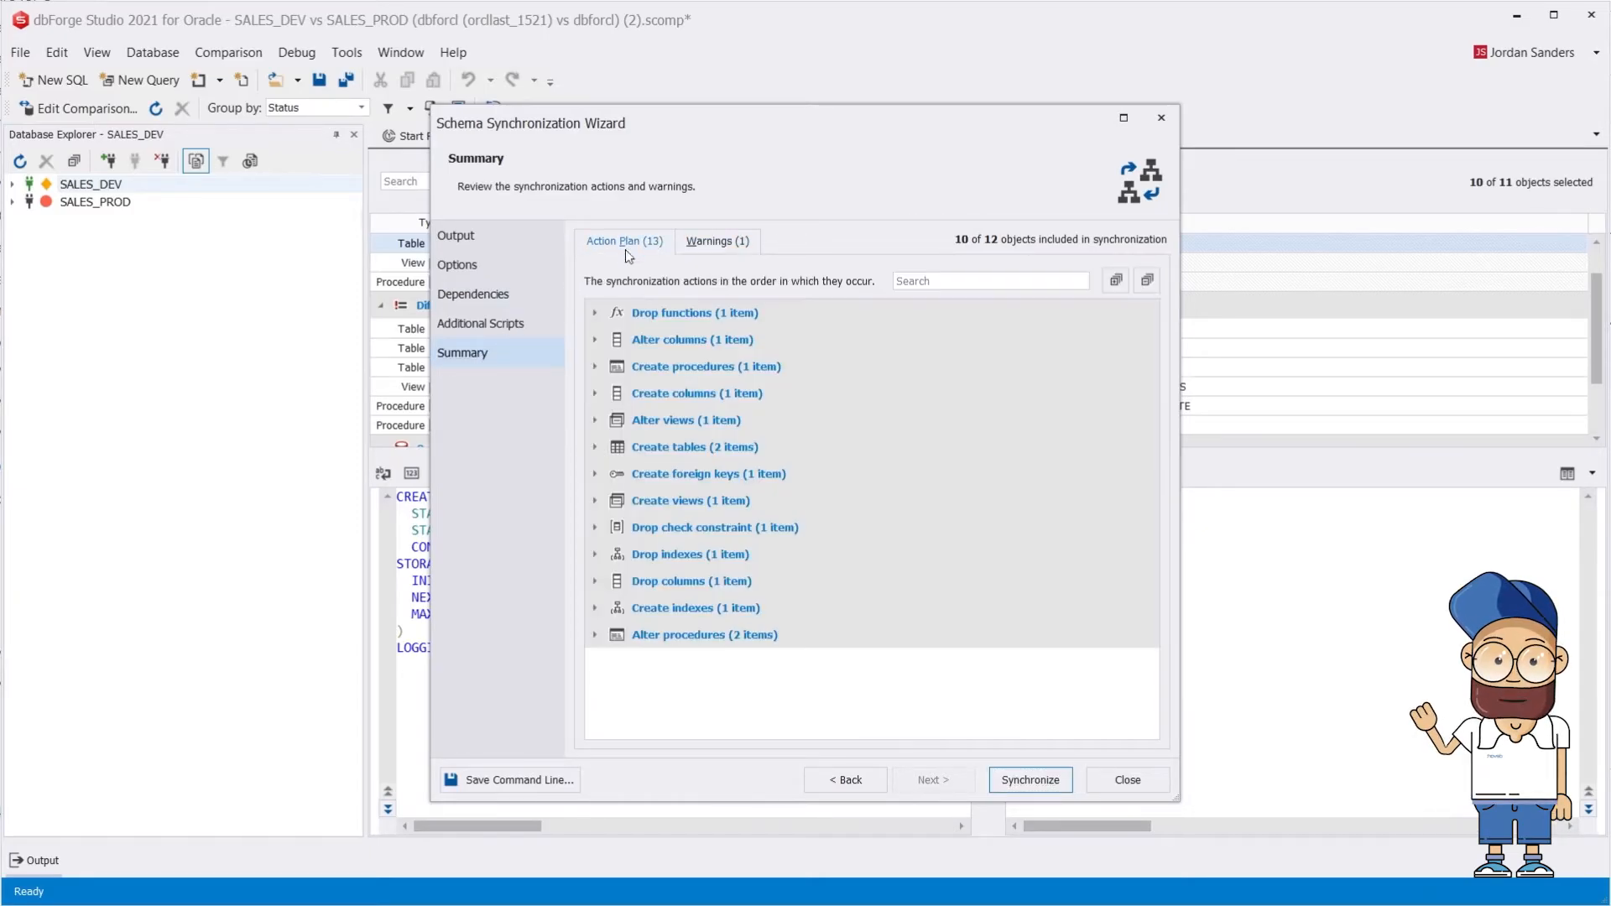
click(594, 312)
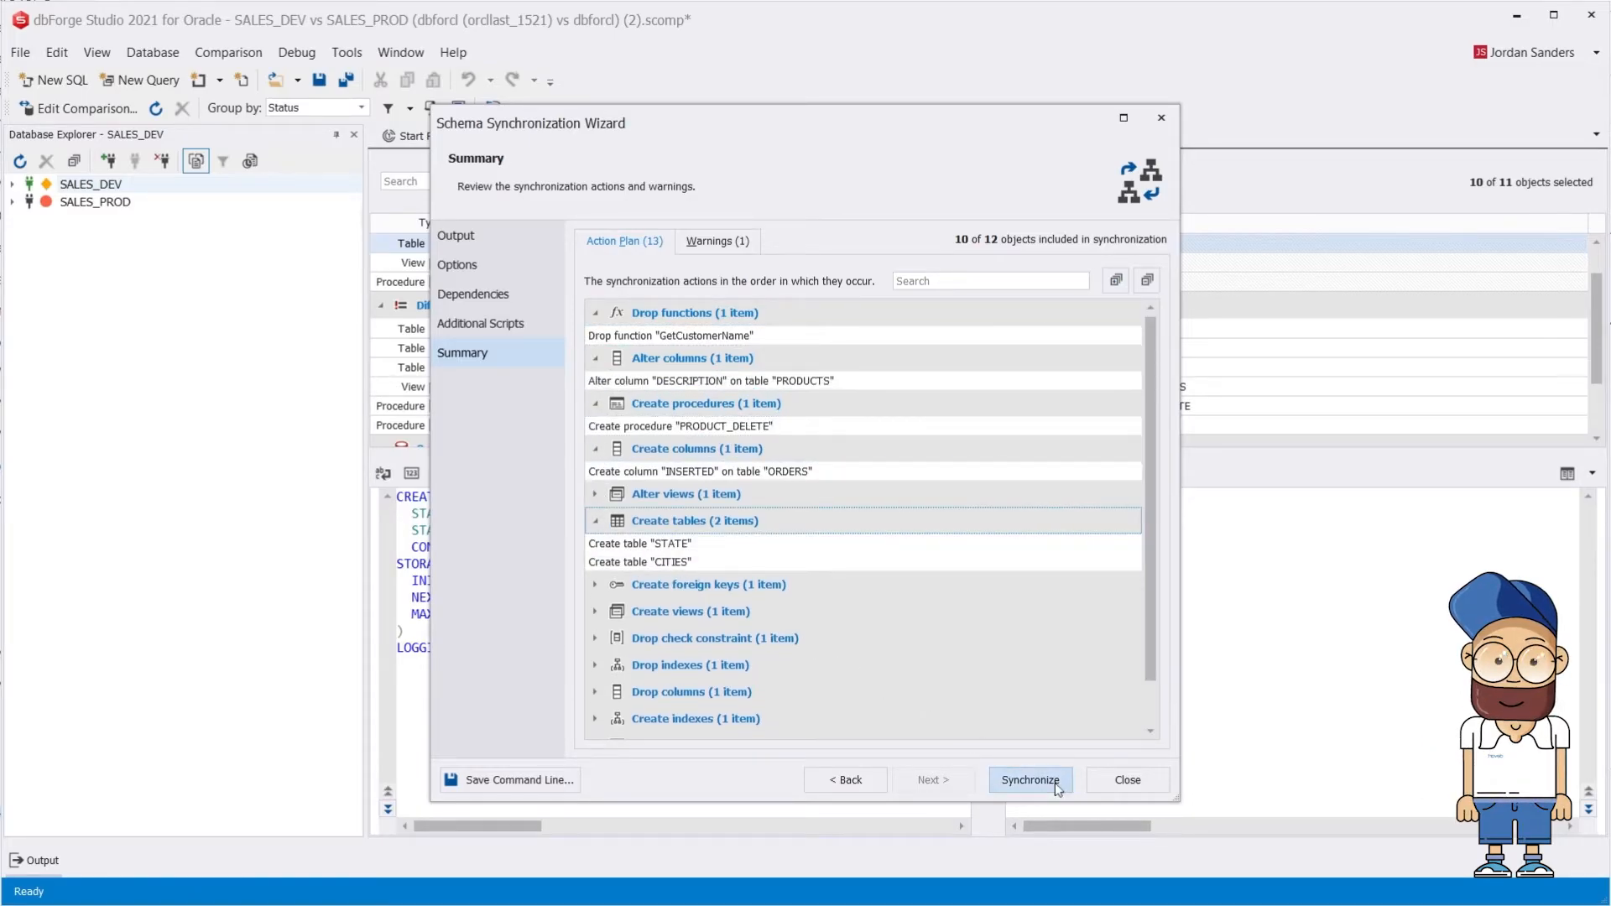
click(1029, 780)
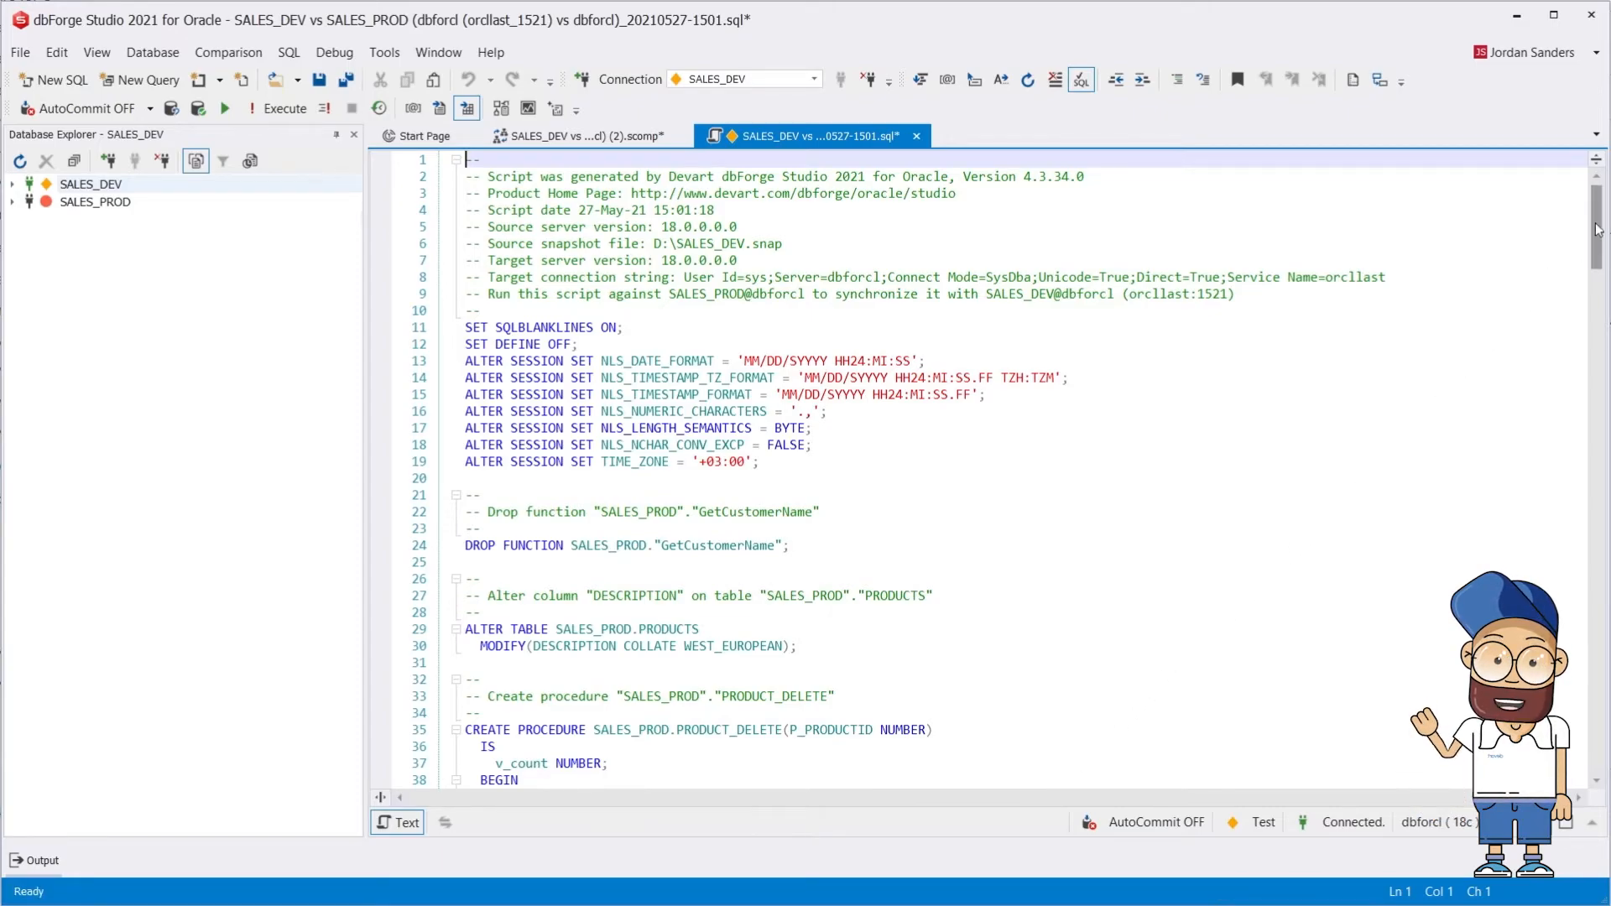
Review the generated script and execute it against SALES_PROD with F5.
scroll(down, 3)
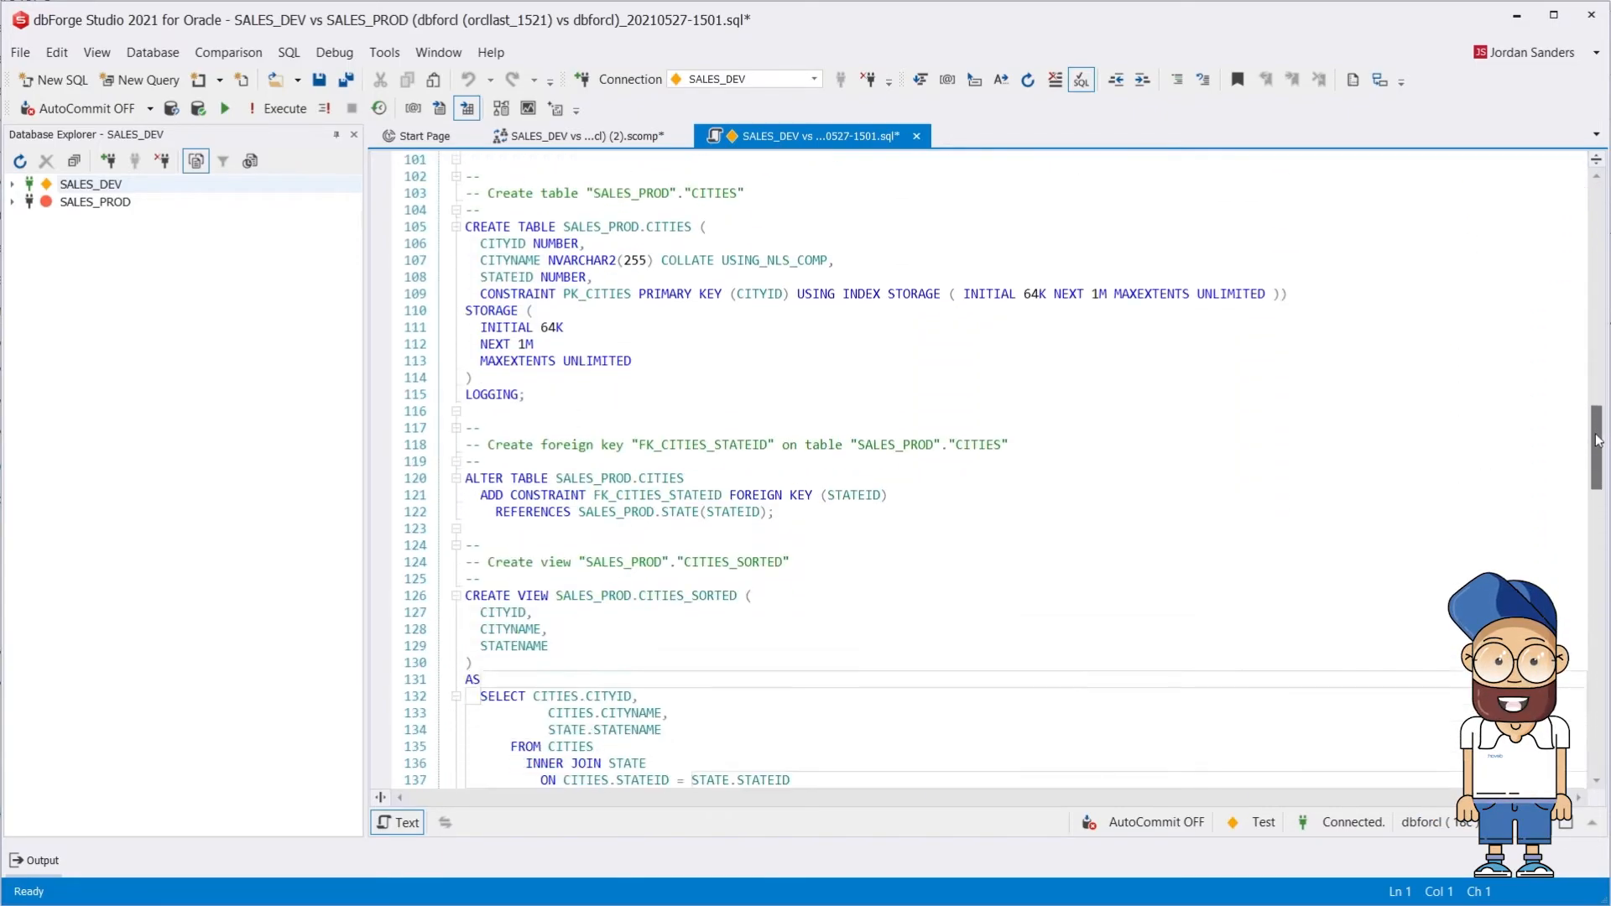
scroll(down, 3)
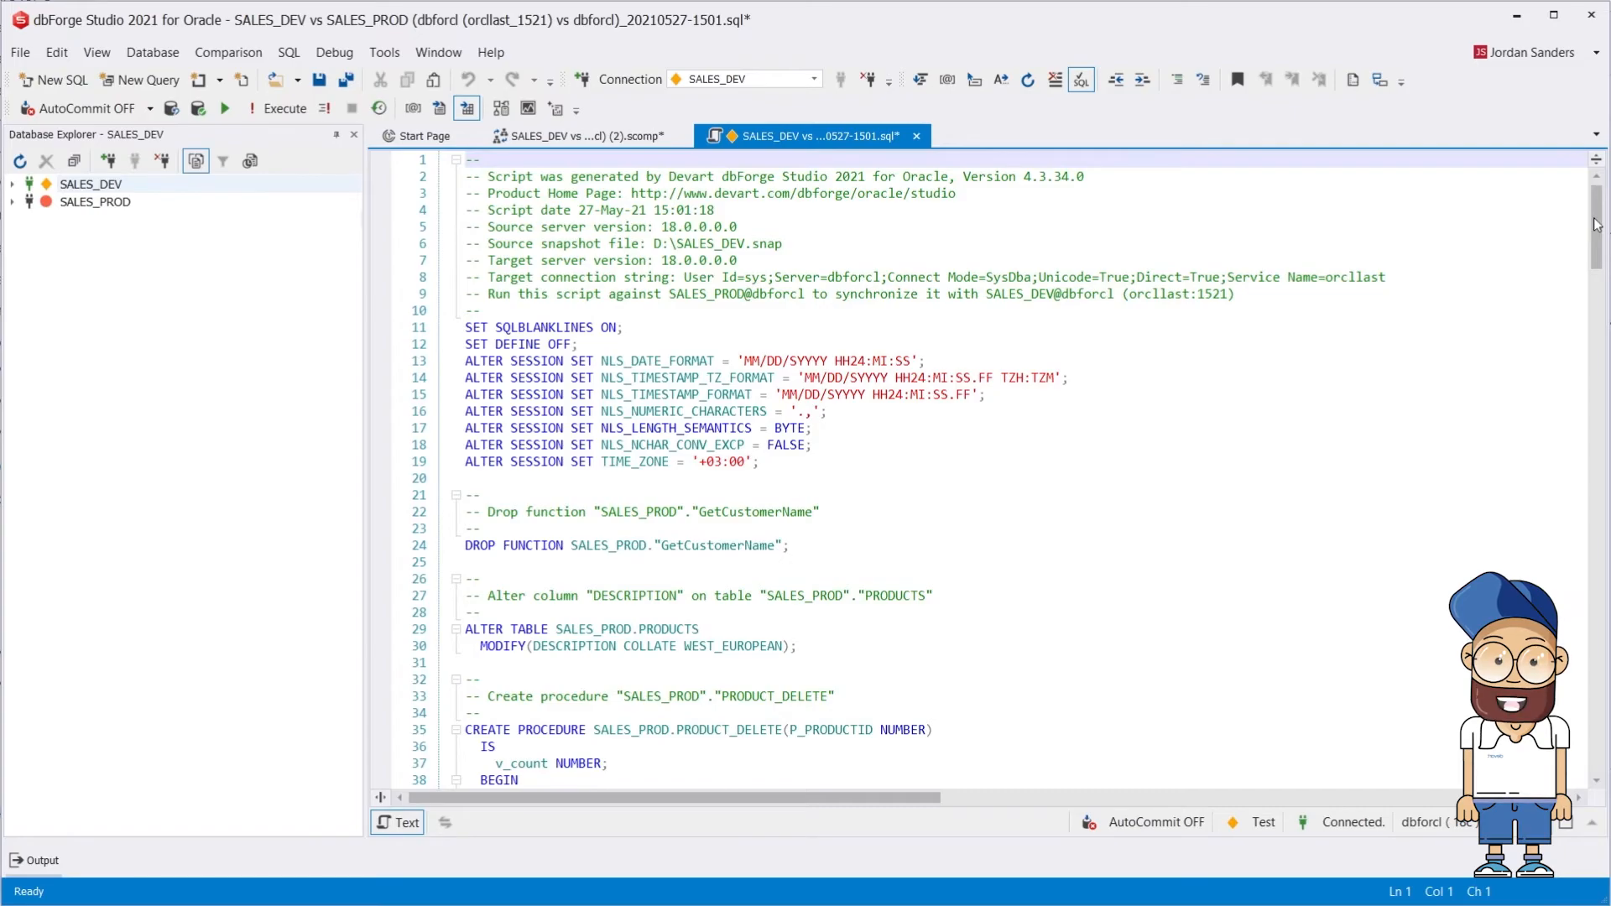
key(f5)
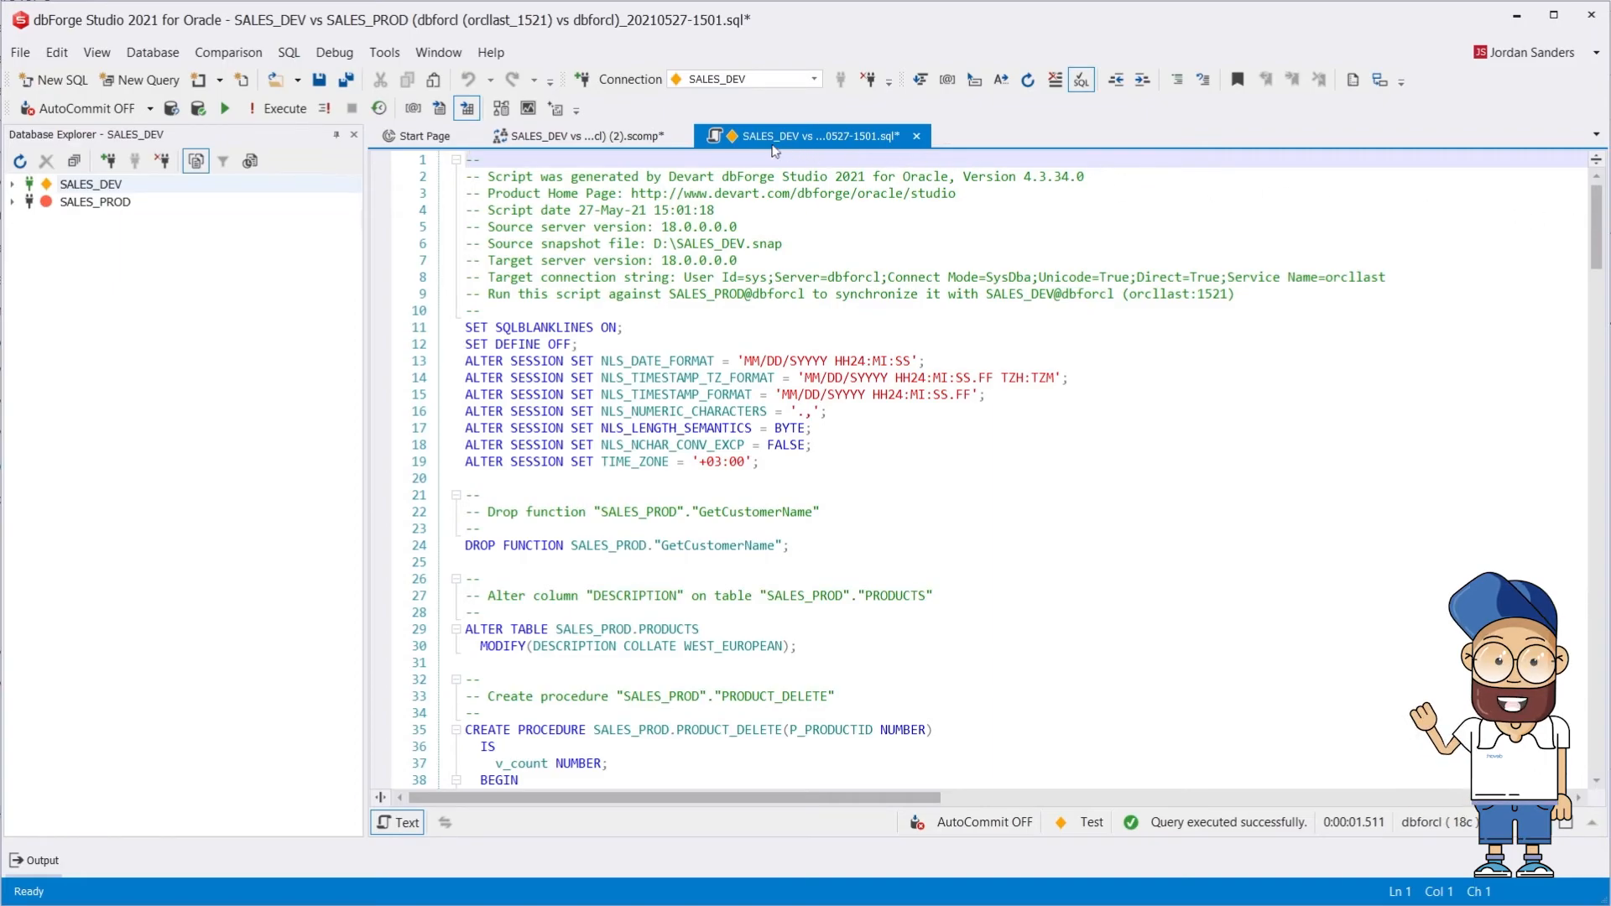
Return to the .scomp comparison and refresh the SALES_DEV vs SALES_PROD results.
click(580, 134)
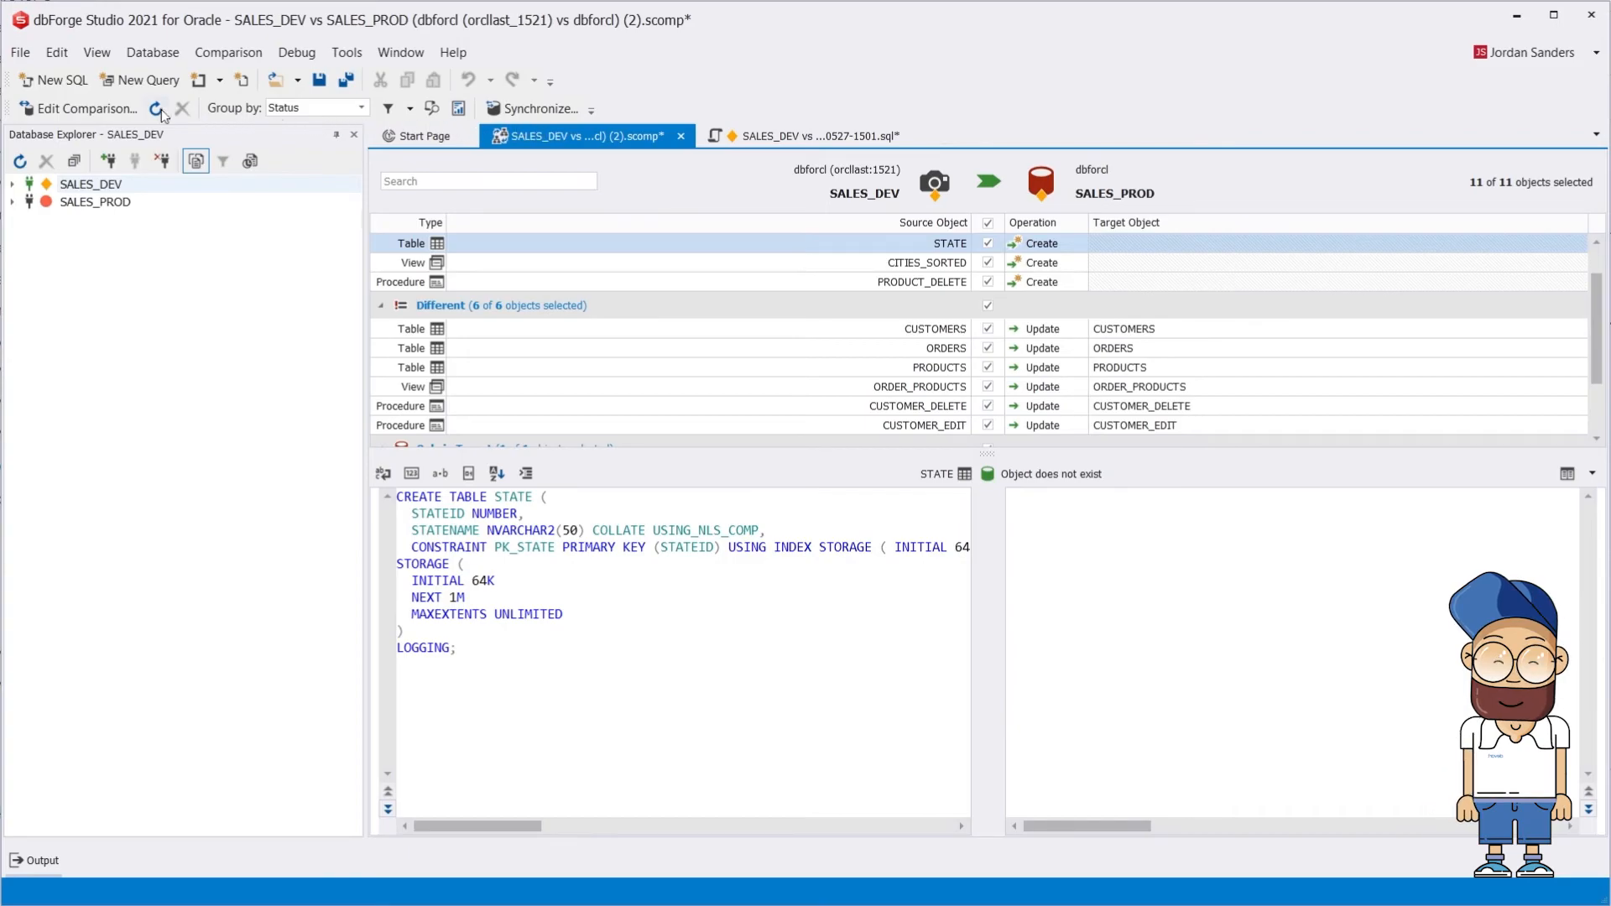
click(155, 109)
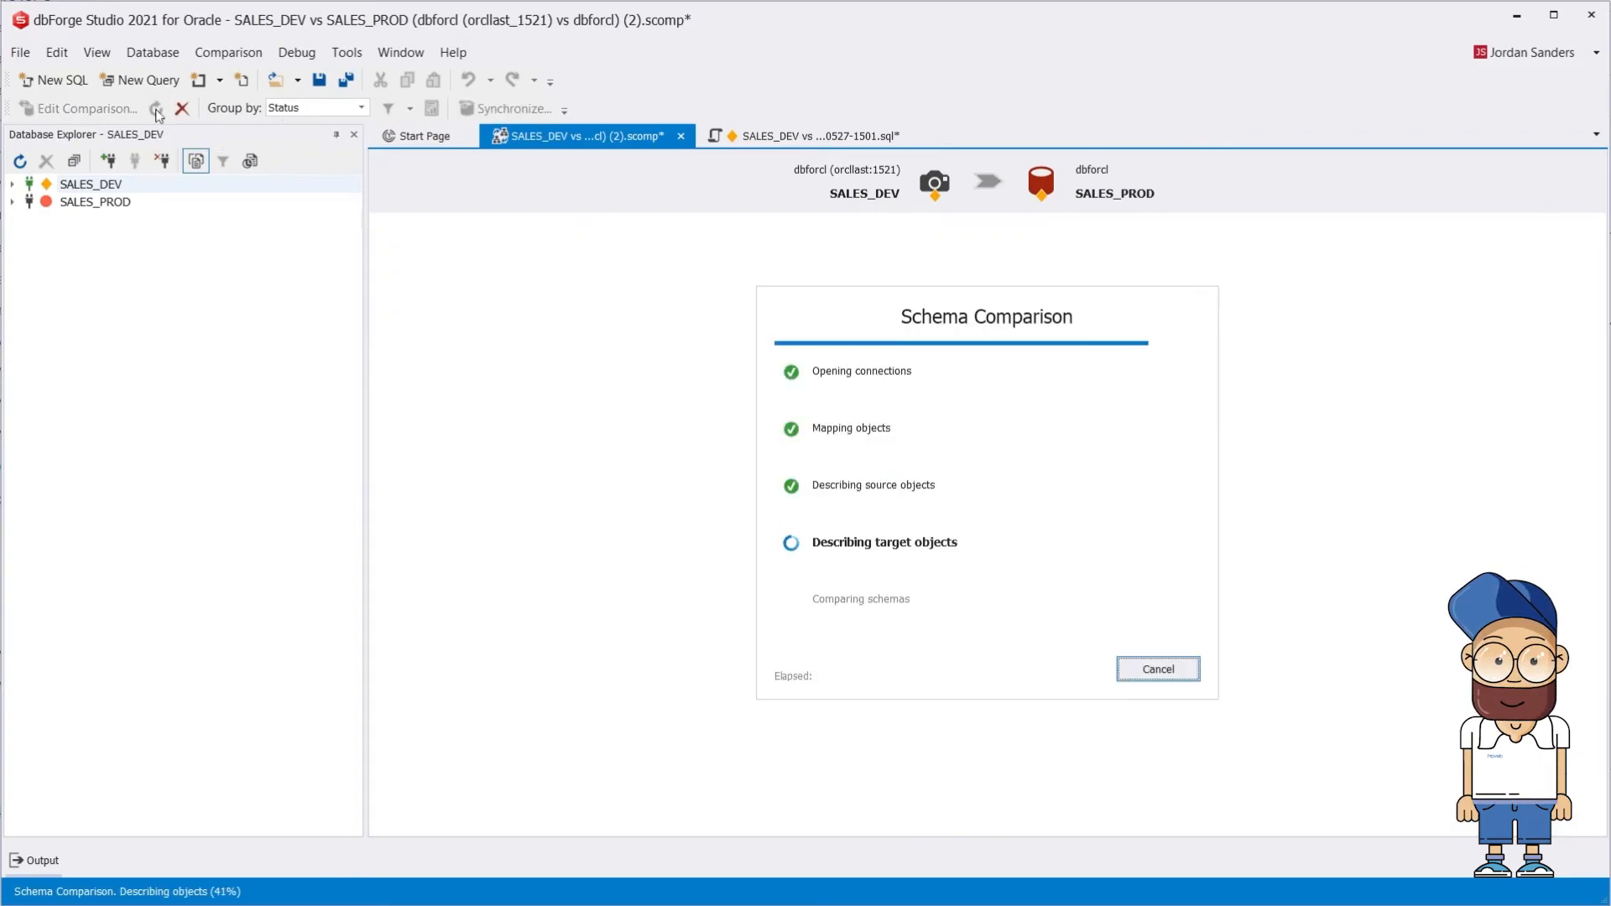